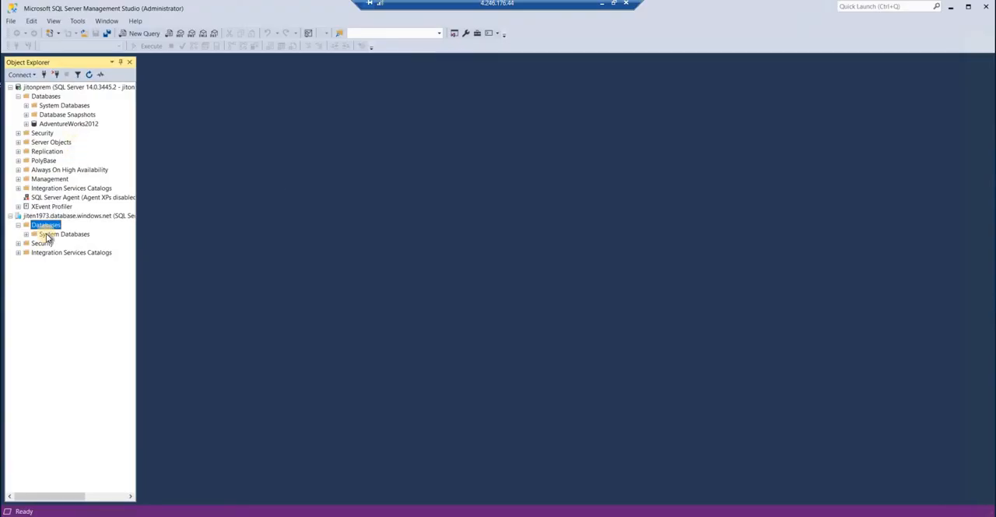
Collapse and re-expand the on-premises and Azure server trees in Object Explorer.
click(19, 215)
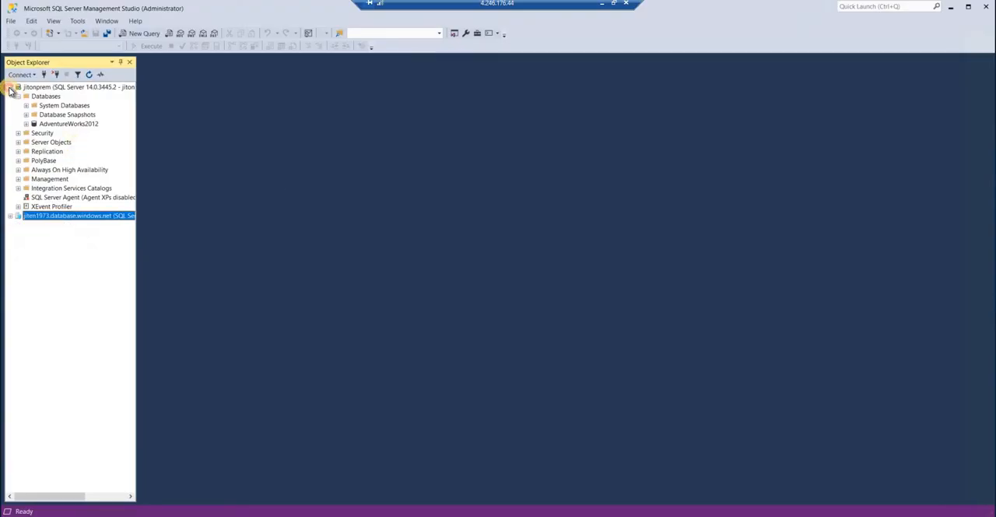
click(11, 87)
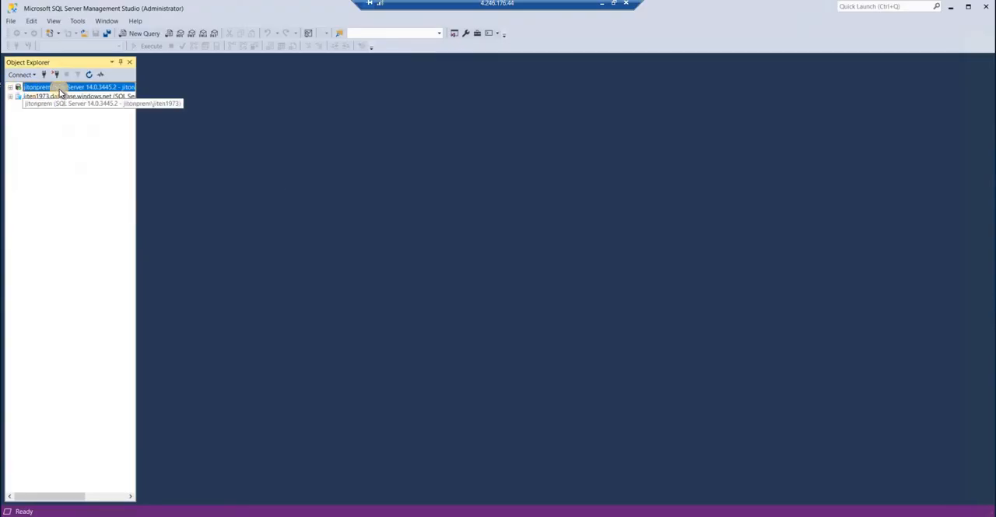
mouse_move(40, 97)
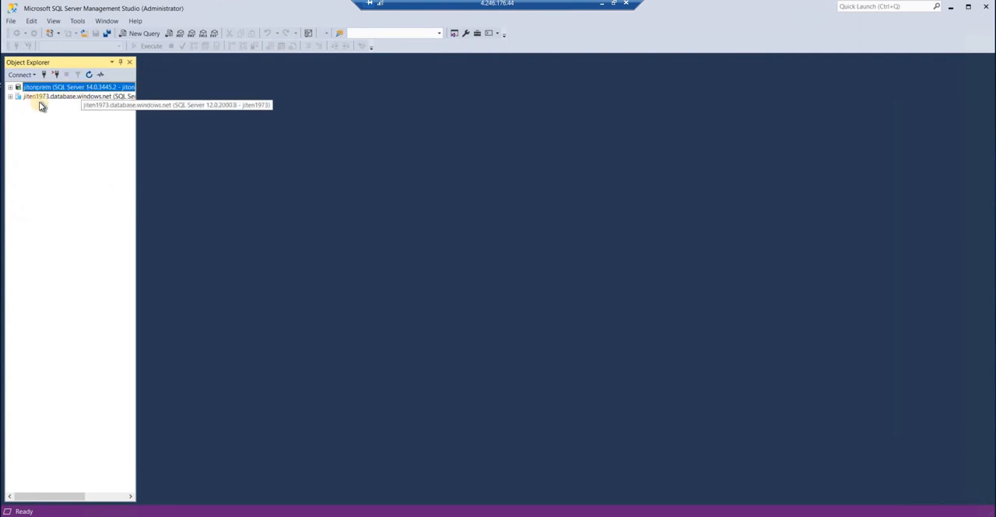
click(70, 96)
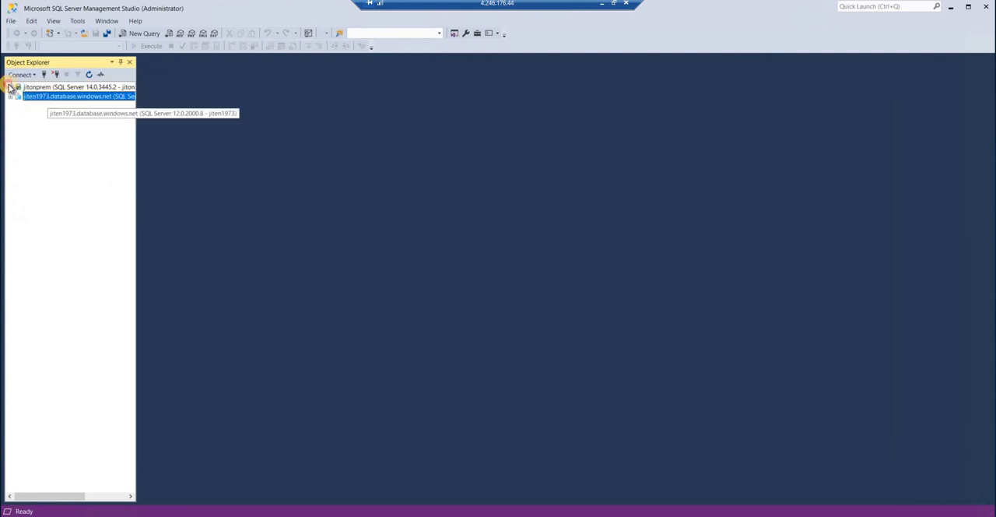
click(11, 87)
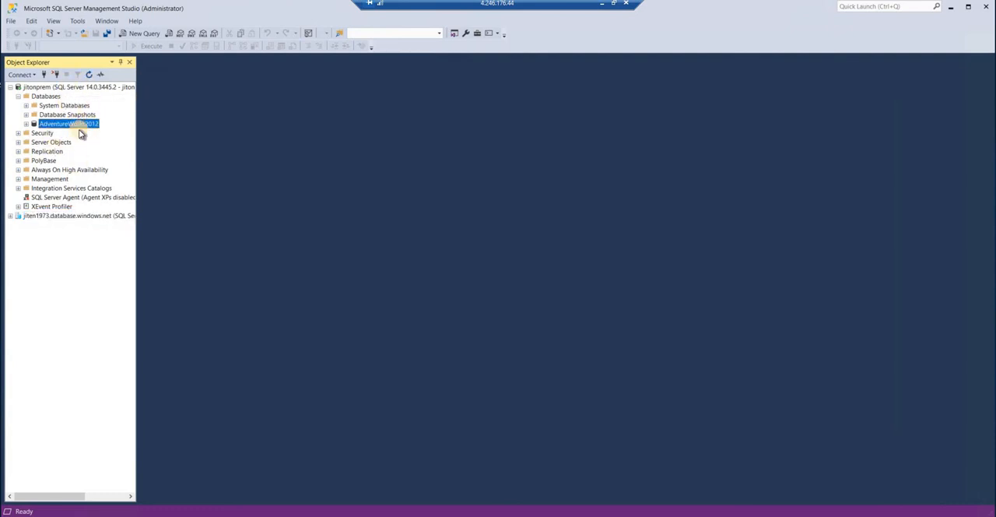
mouse_move(91, 124)
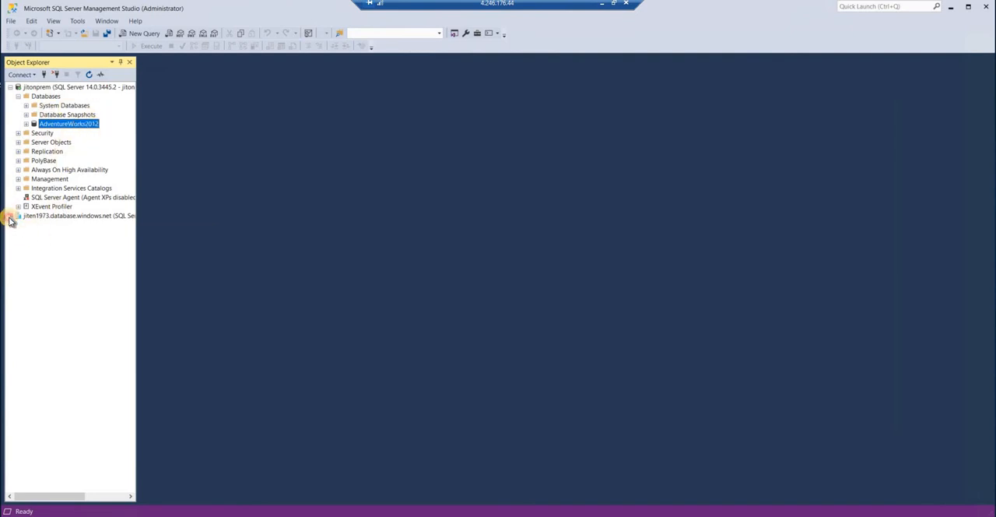
click(18, 215)
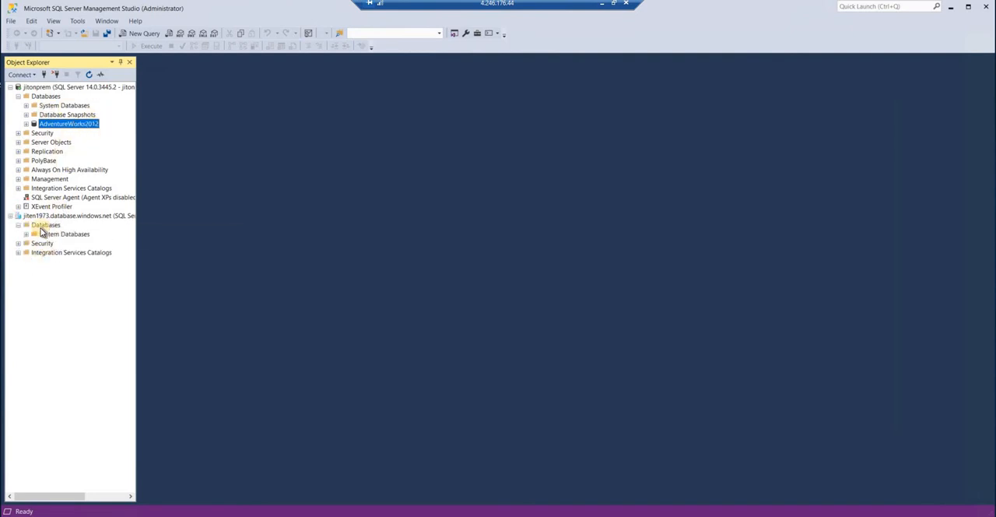
right_click(45, 224)
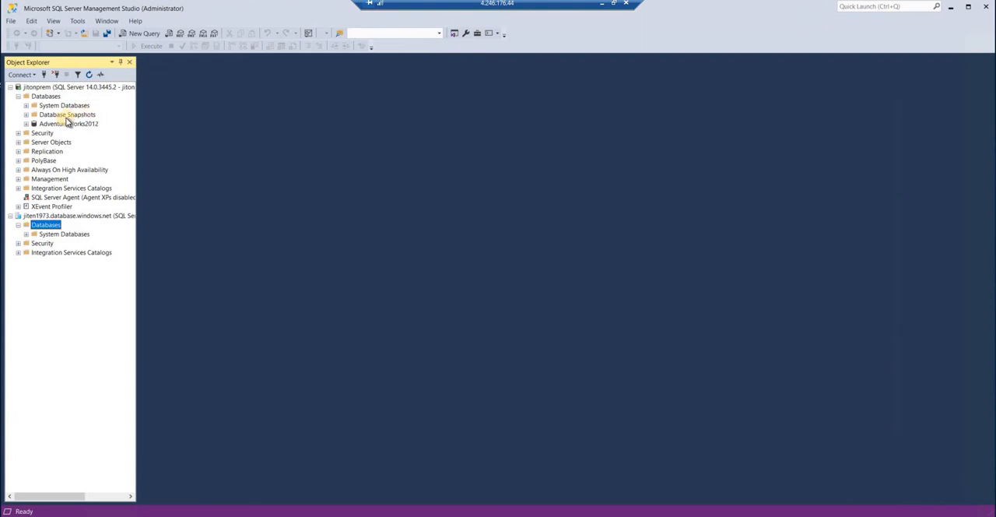
Start the Export Data-tier Application wizard from the AdventureWorks2012 database's Tasks menu.
right_click(68, 125)
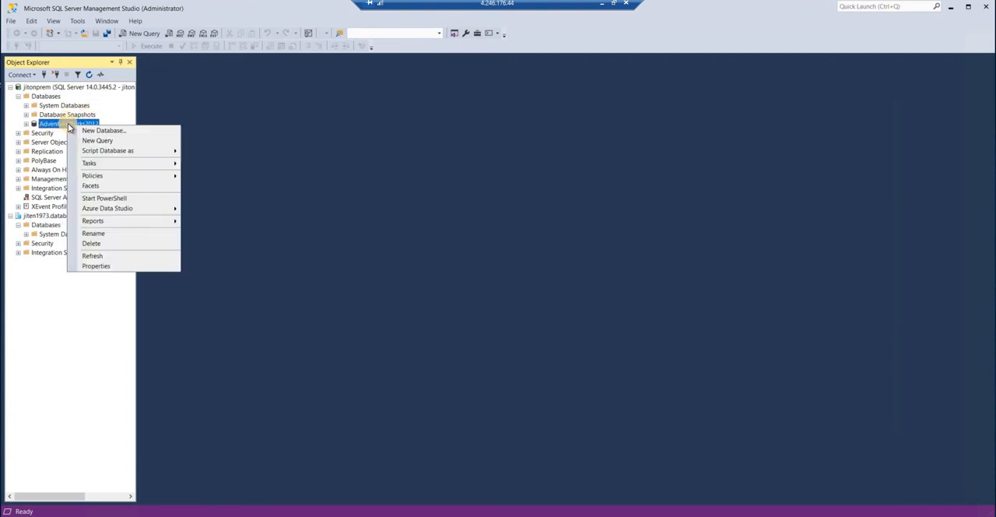
mouse_move(91, 163)
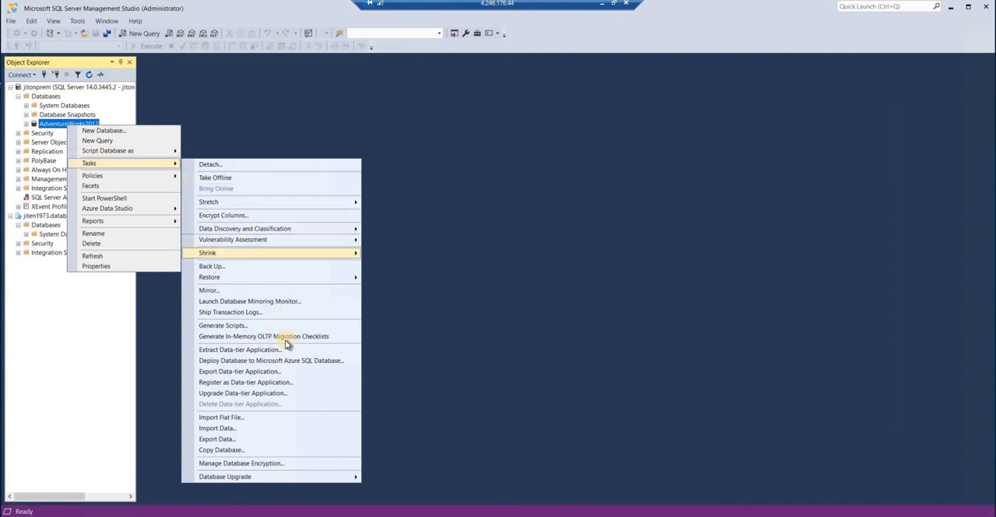
mouse_move(261, 372)
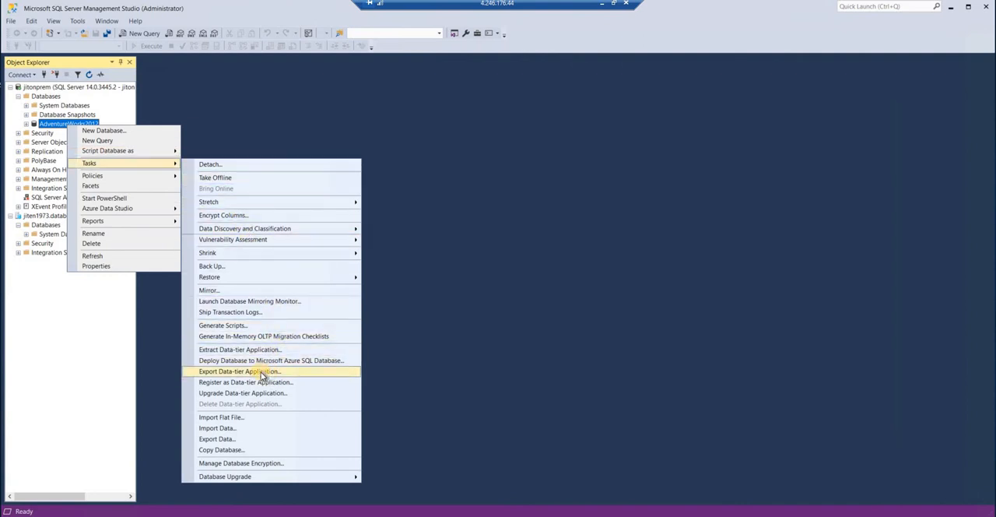
click(240, 370)
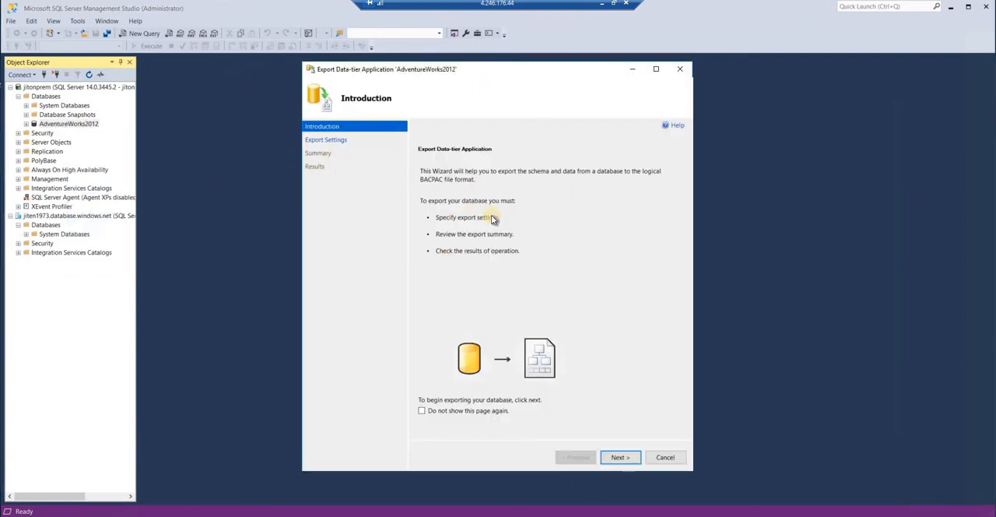
mouse_move(595, 293)
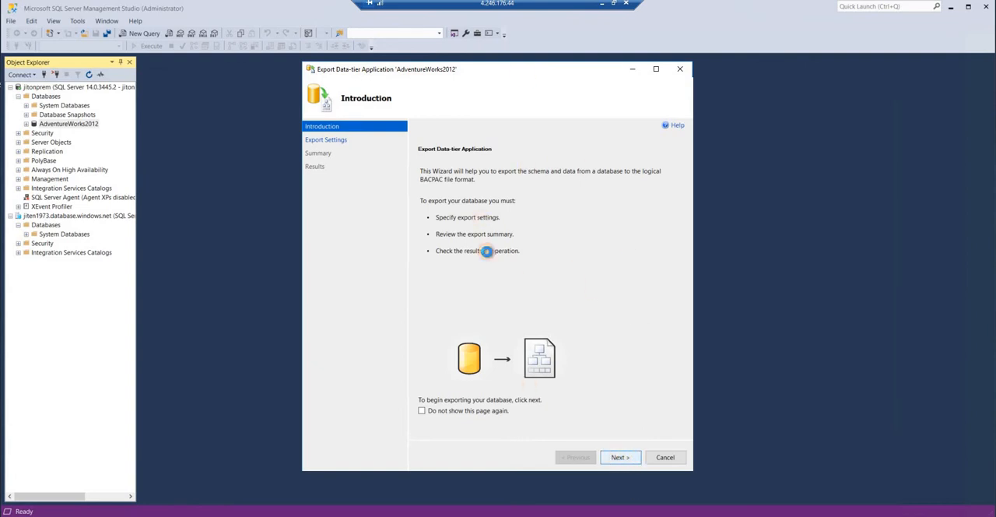
Advance to Export Settings, try Save to Microsoft Azure, then settle on Save to local disk.
click(619, 457)
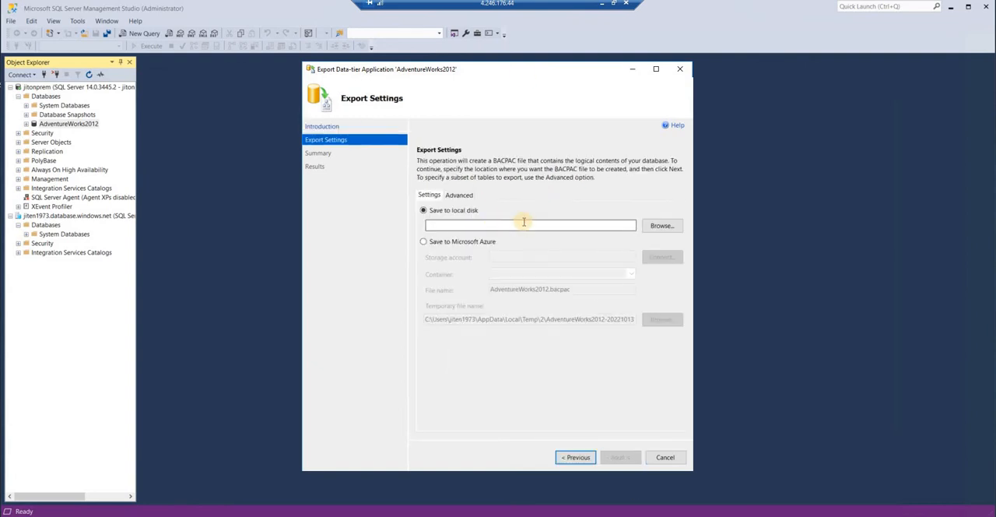
mouse_move(551, 258)
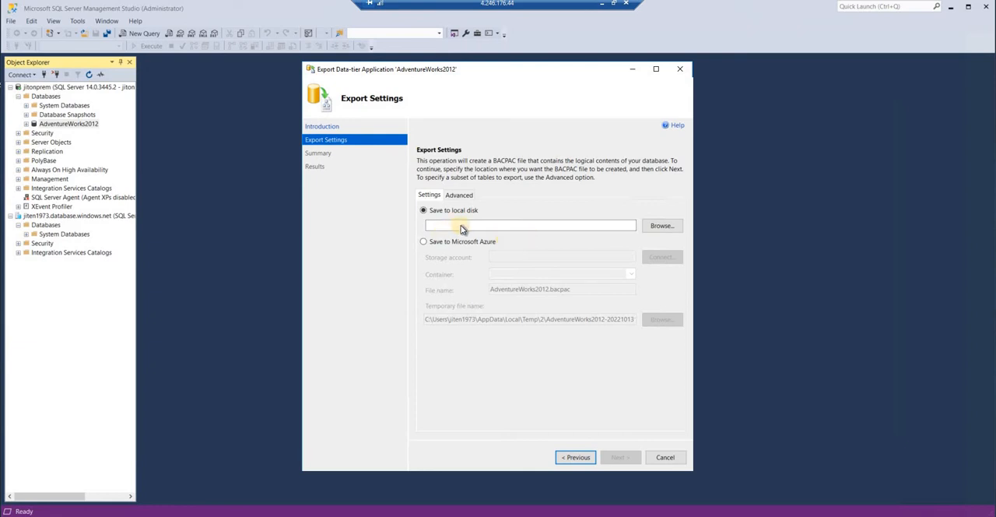
mouse_move(450, 242)
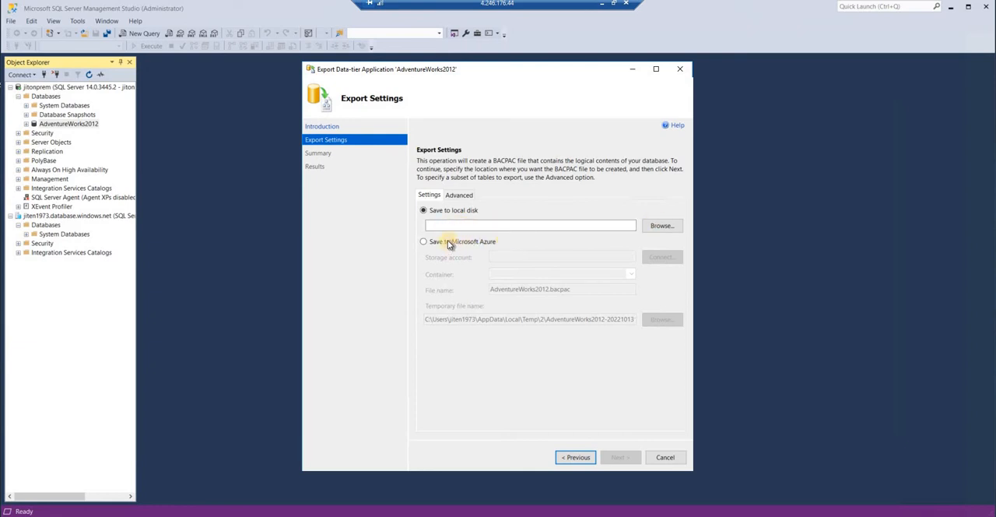
click(424, 241)
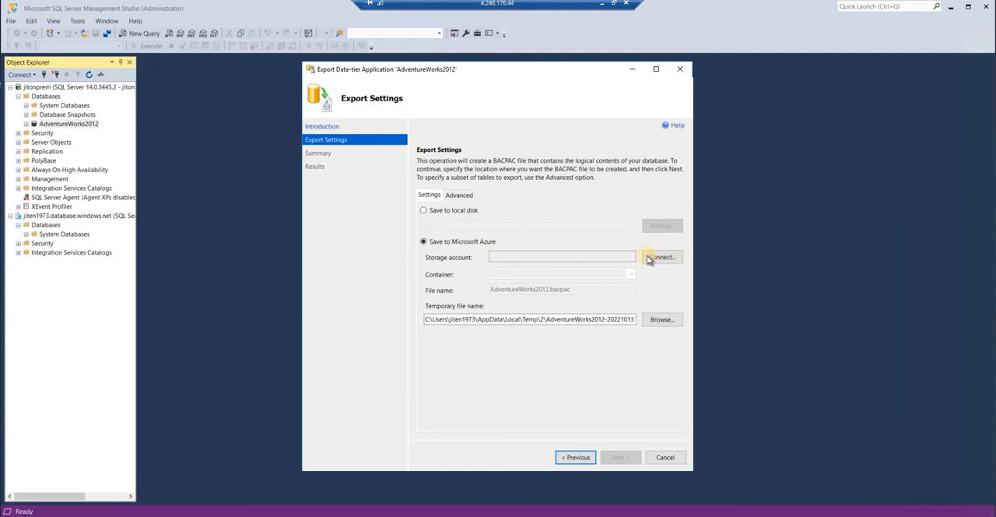
mouse_move(619, 310)
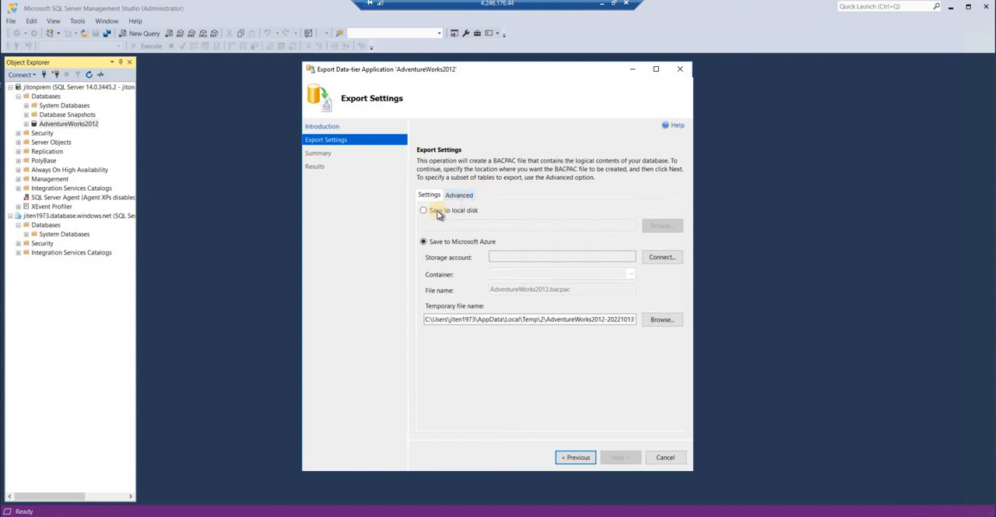
click(423, 210)
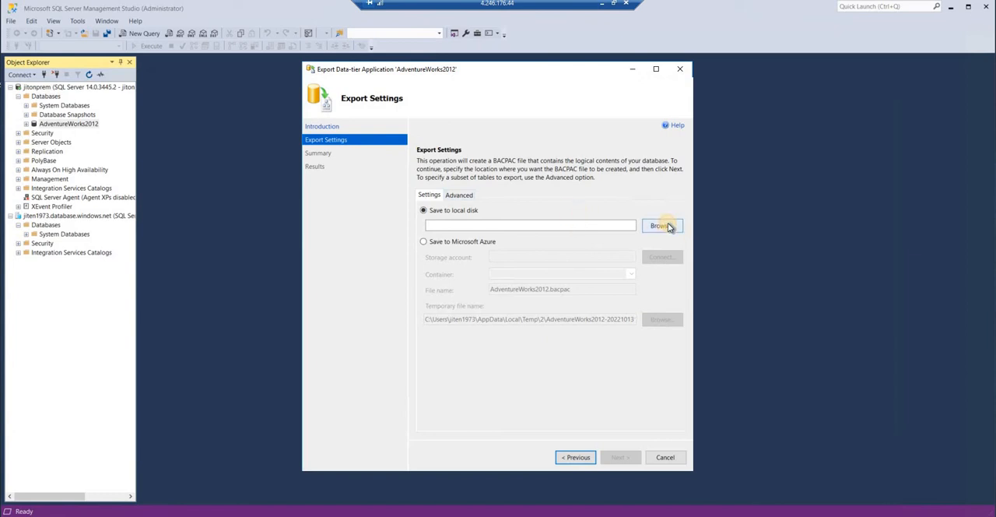
Browse to the DATABASE folder and save the export as AdventureWorks2012.bacpac.
click(661, 225)
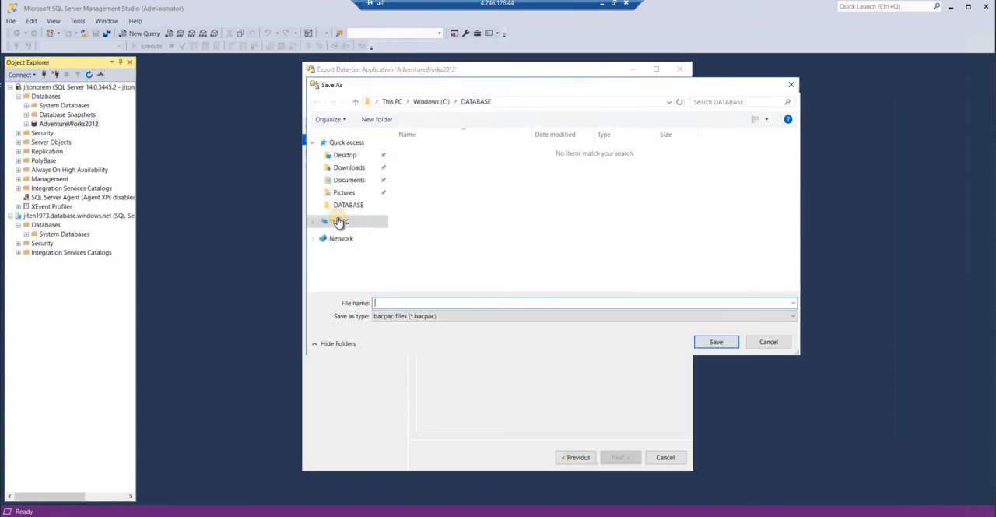
click(339, 221)
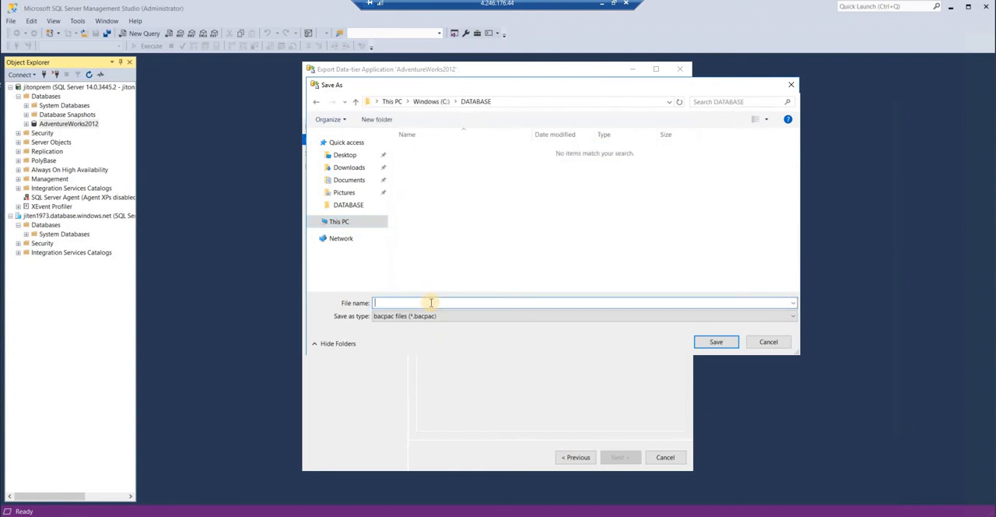
text(AdventureWorks2012)
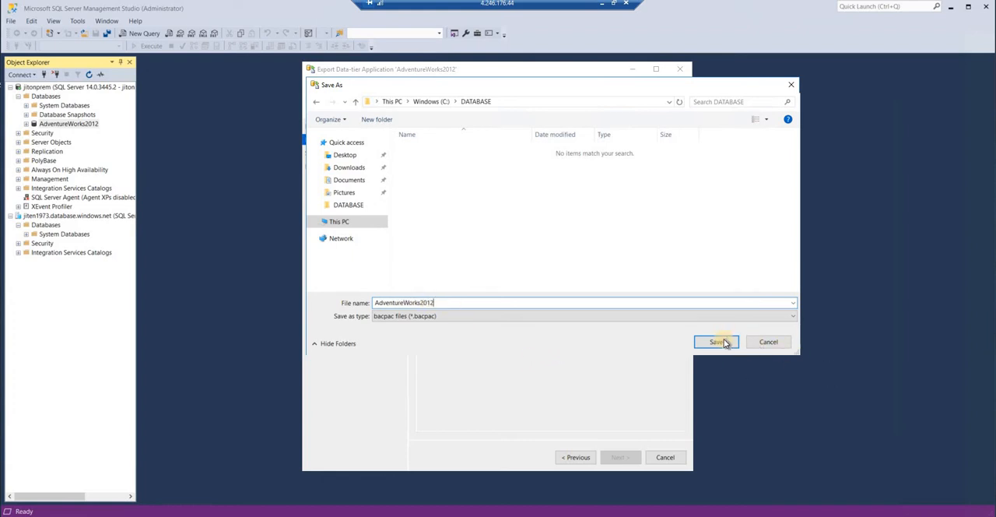
click(716, 343)
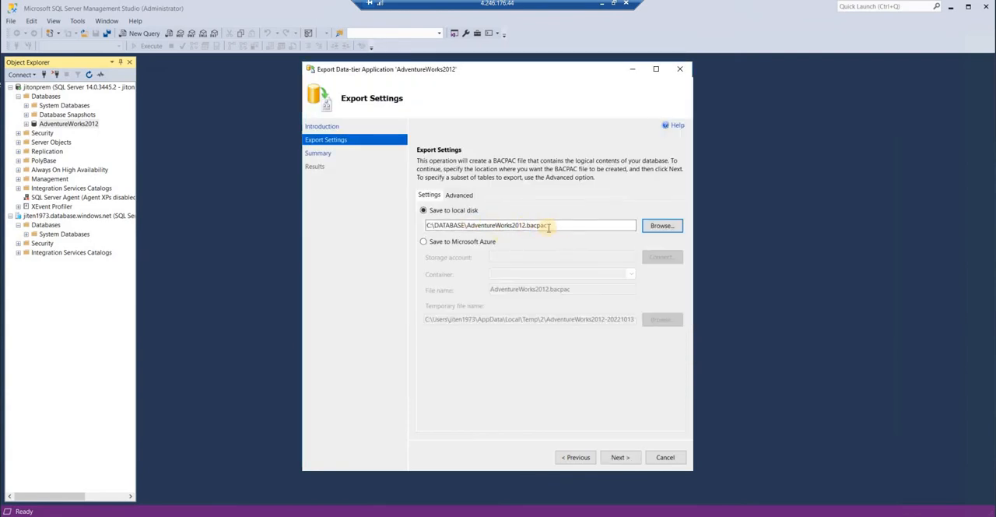
Check the Advanced table selection with Select All, then continue to the Summary page.
click(457, 195)
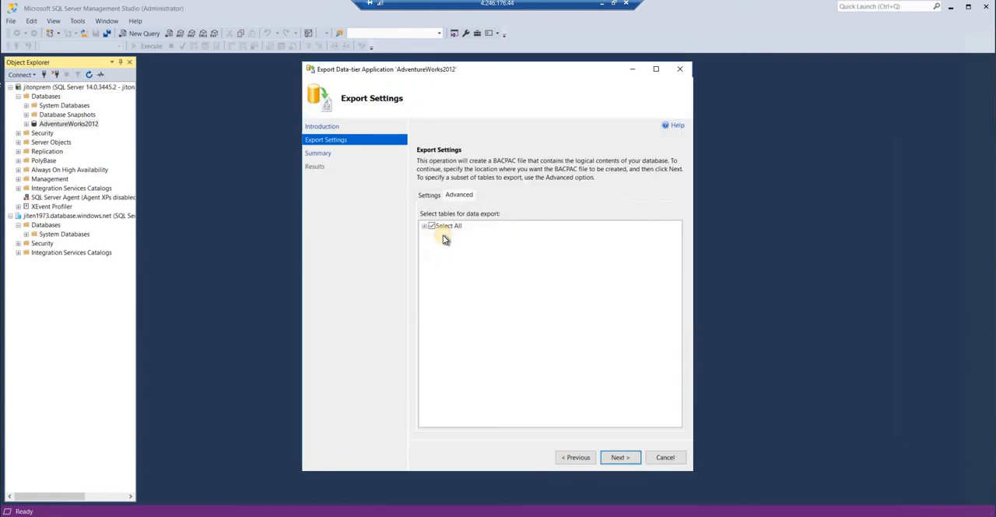
click(423, 224)
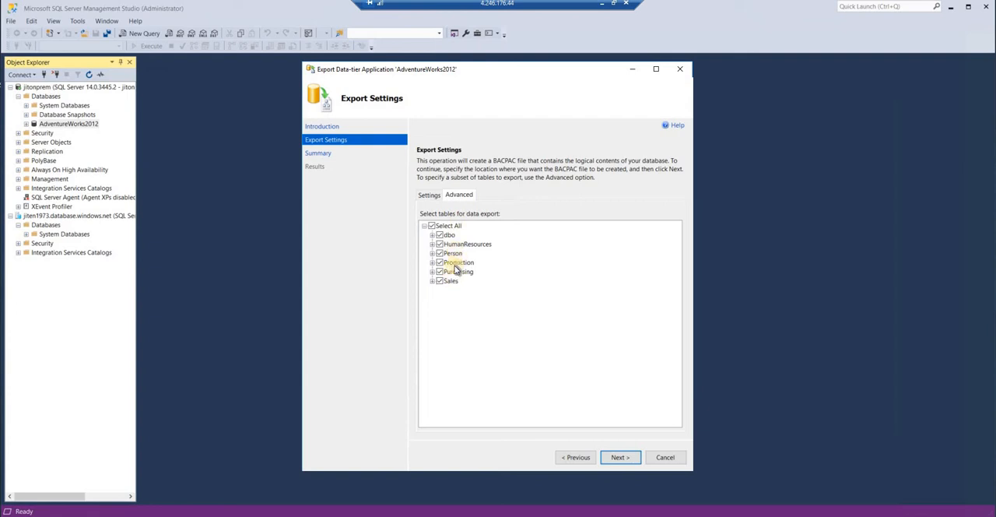
mouse_move(489, 263)
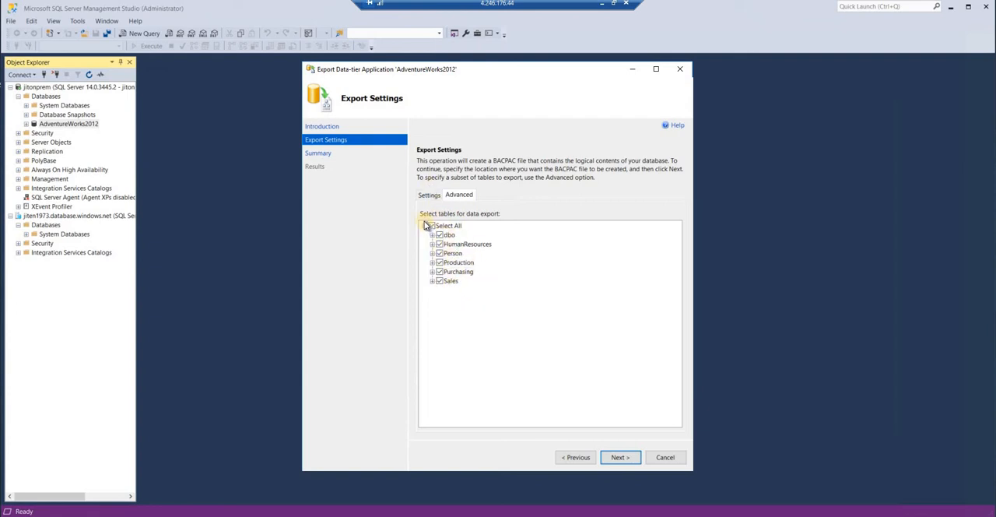
click(425, 226)
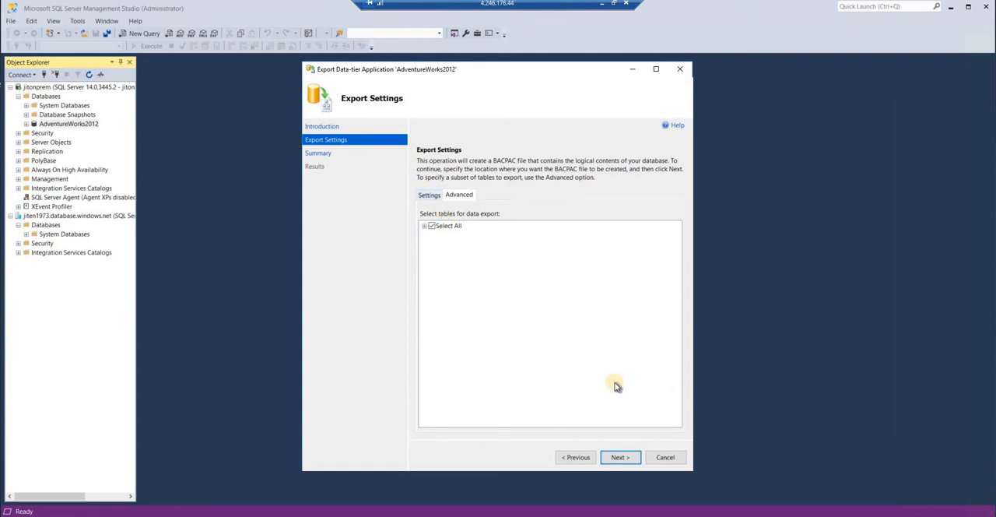
click(619, 457)
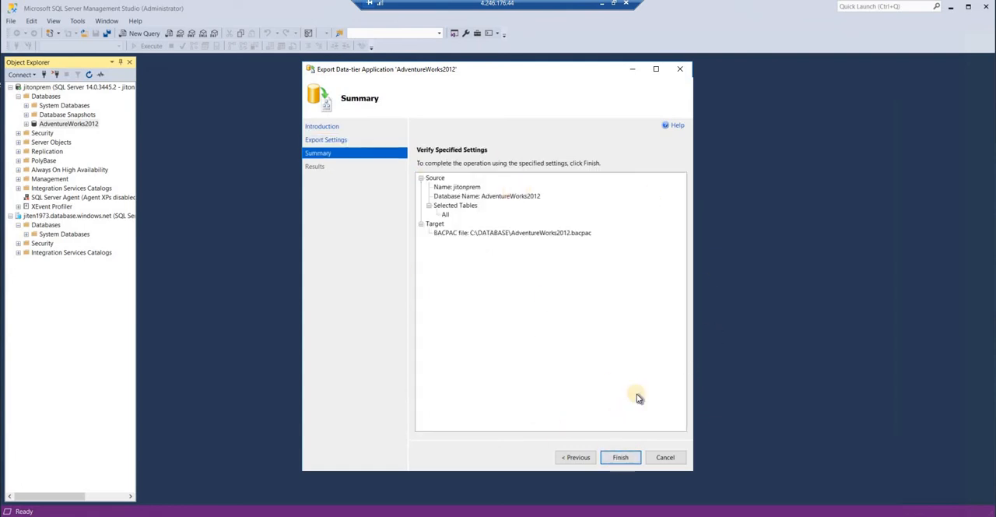
mouse_move(503, 251)
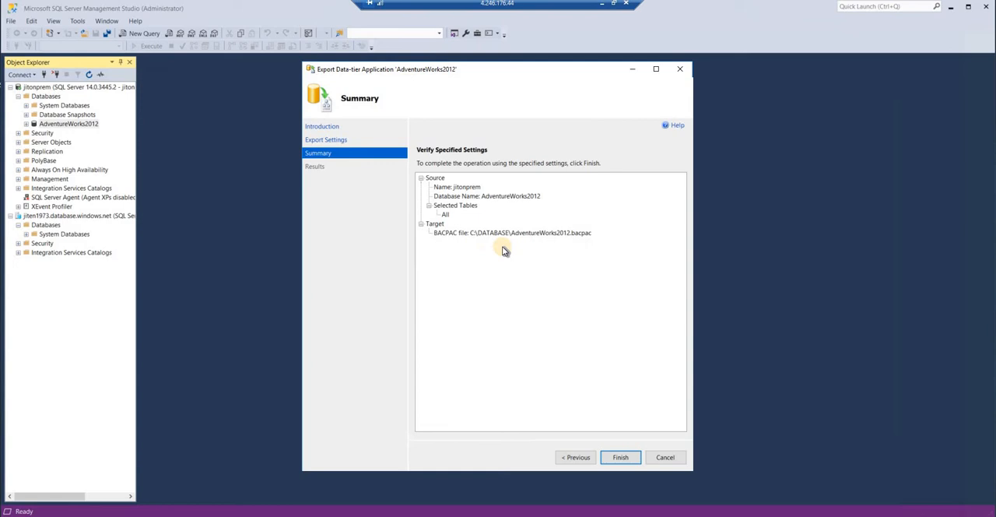
mouse_move(741, 423)
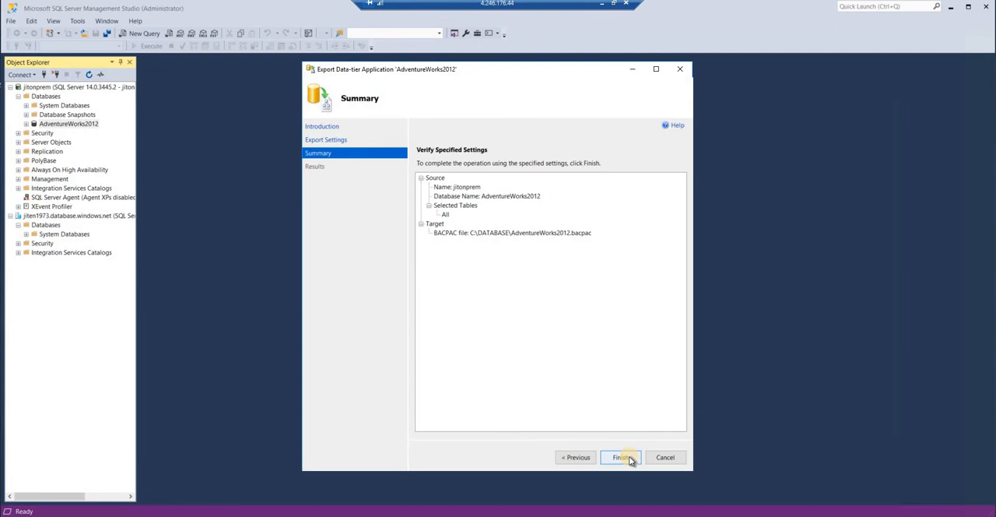
Run the AdventureWorks2012 export to completion, review the successful results and close the wizard.
click(621, 457)
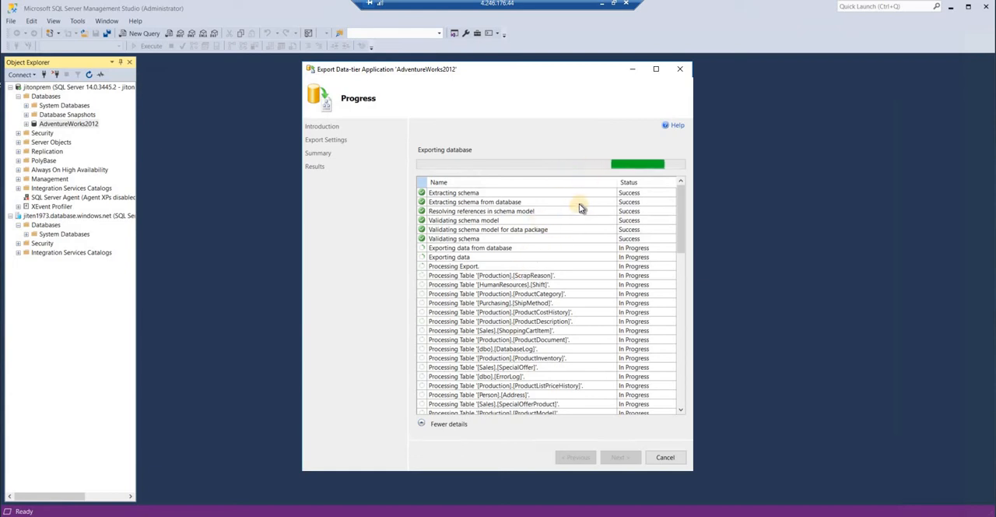
mouse_move(544, 221)
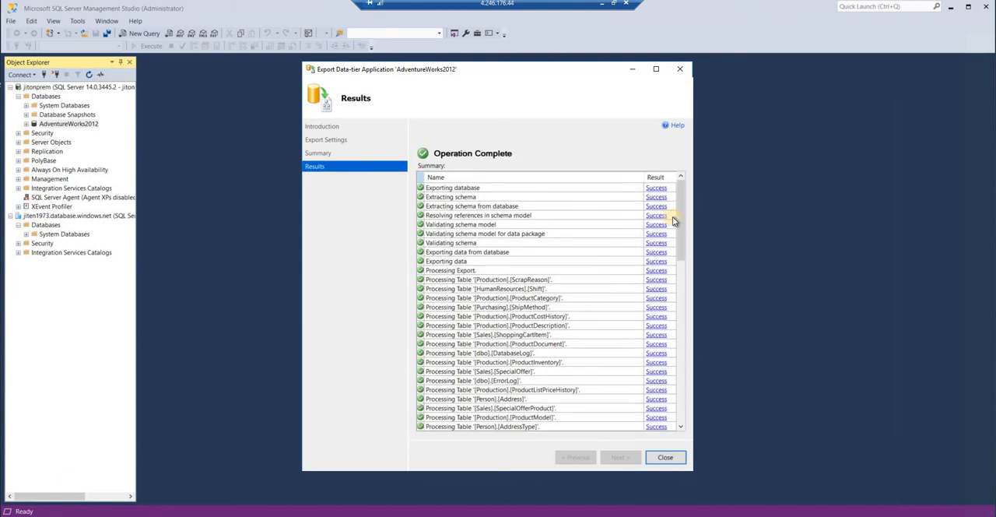
mouse_move(483, 203)
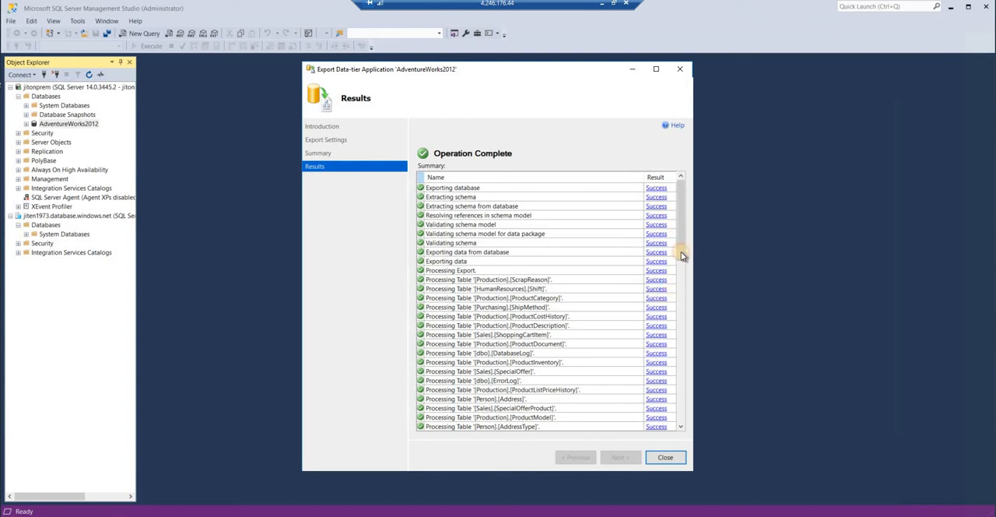
scroll(down, 3)
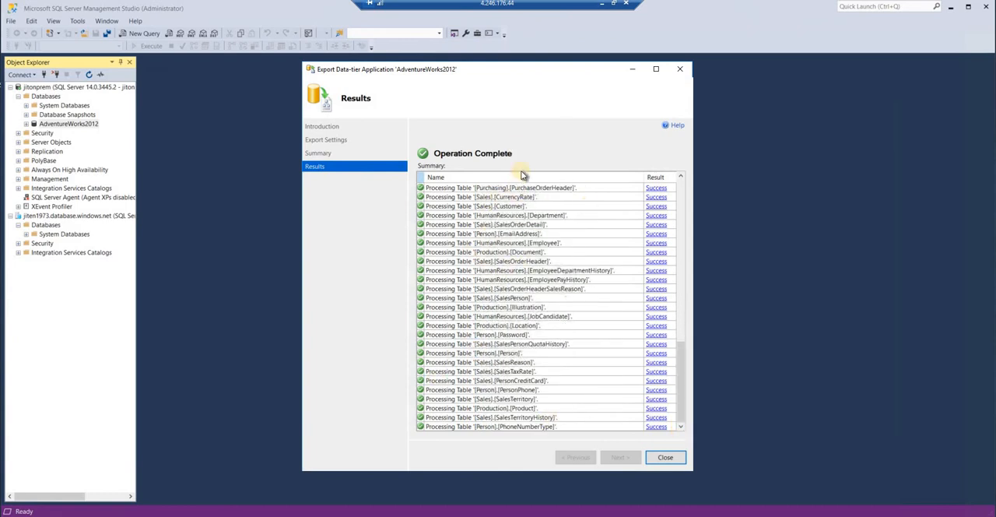
mouse_move(666, 457)
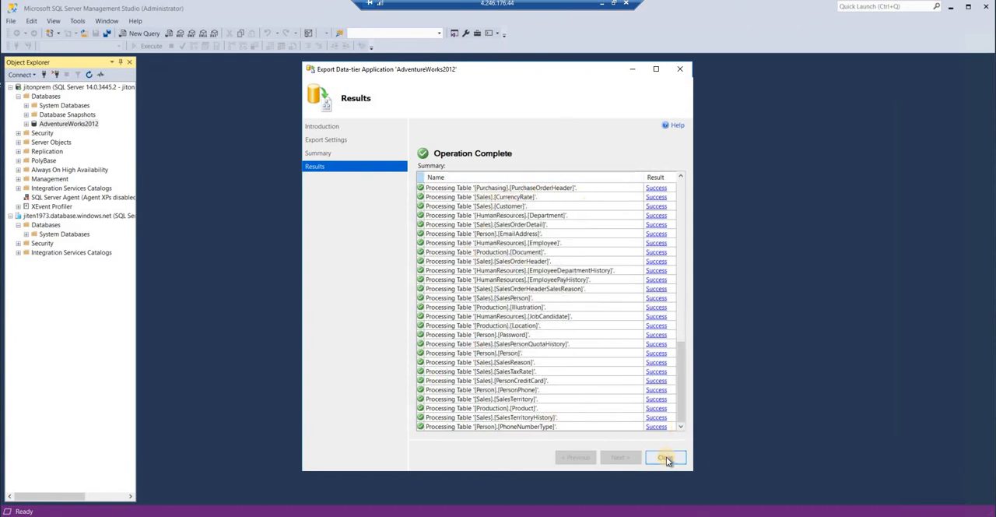
click(666, 457)
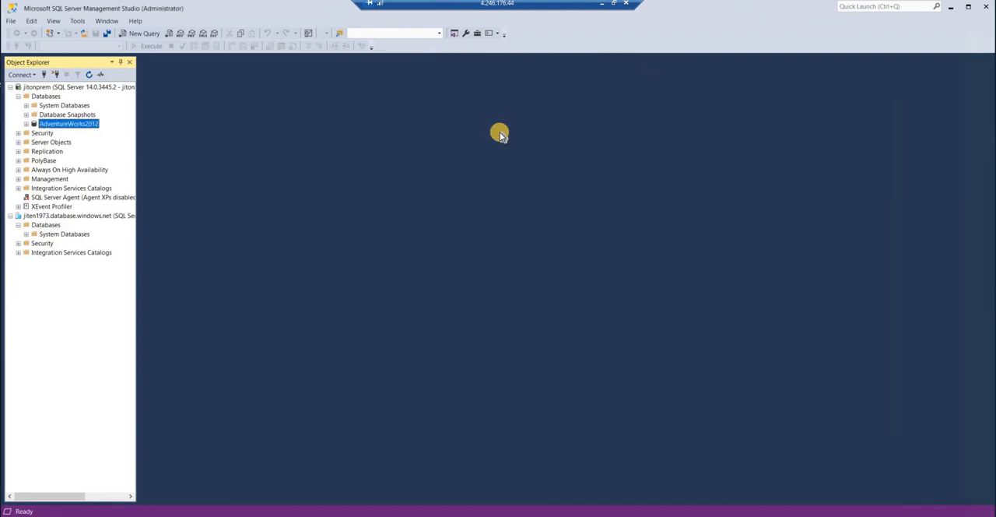
mouse_move(501, 134)
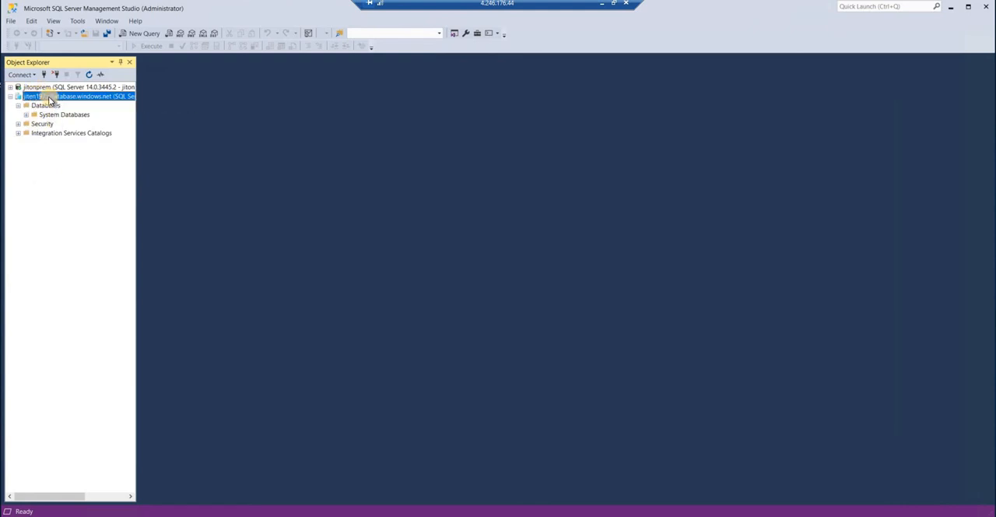
Start Import Data-tier Application from the Azure server's Databases node.
click(43, 106)
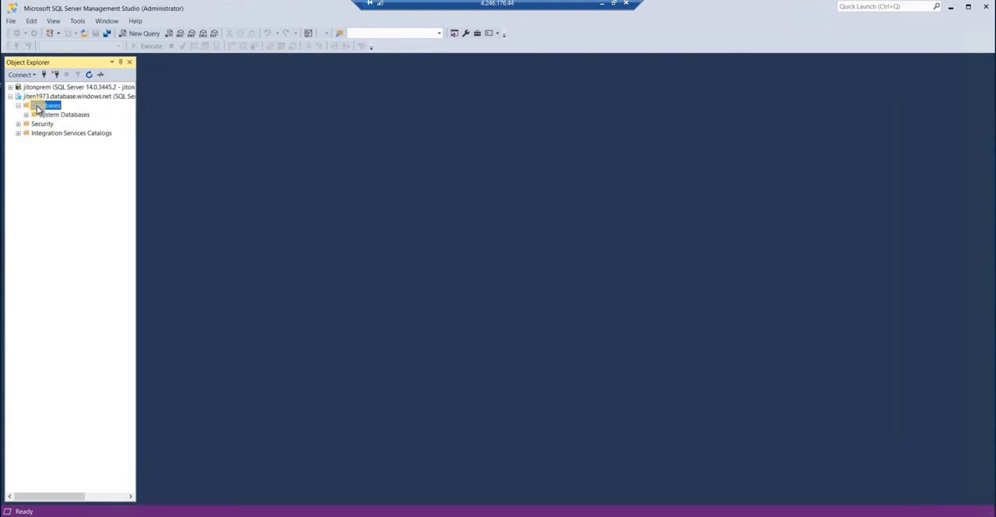
right_click(43, 105)
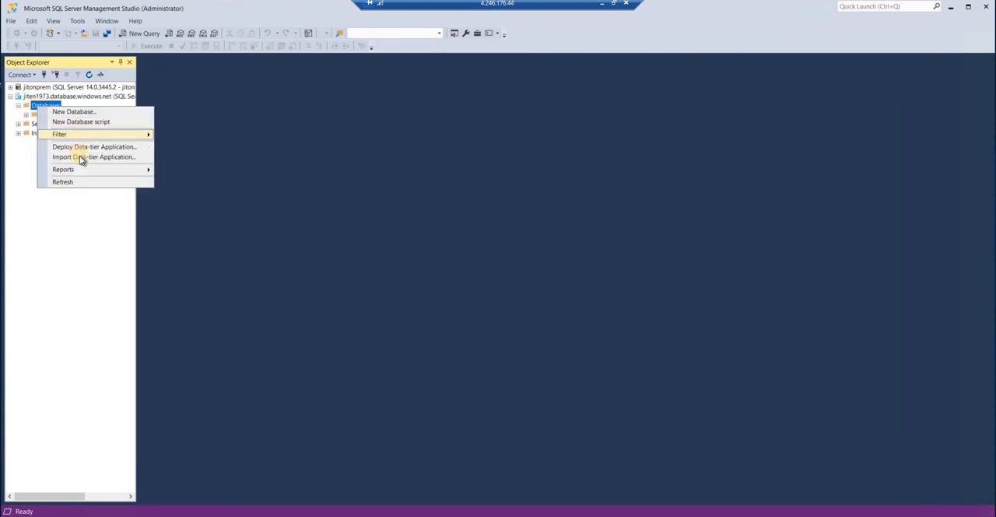
mouse_move(85, 155)
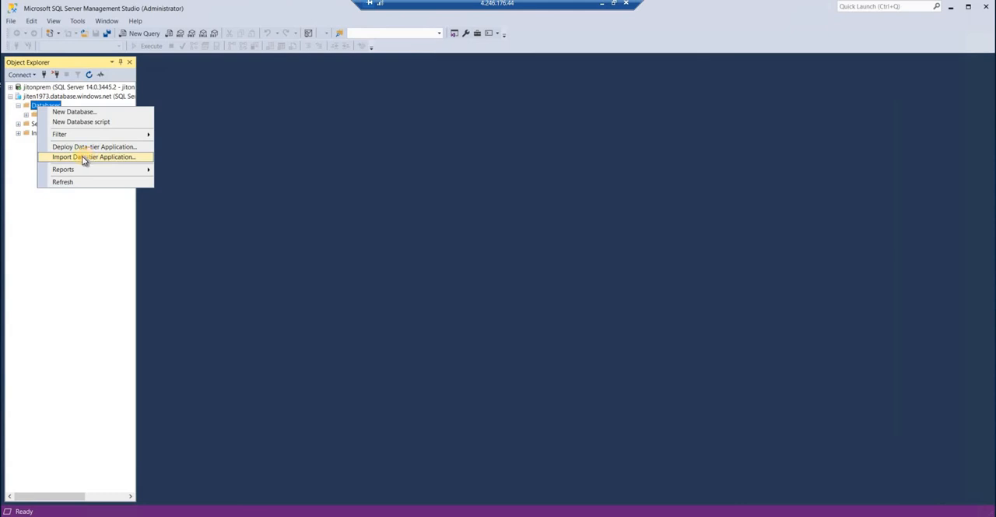
click(93, 156)
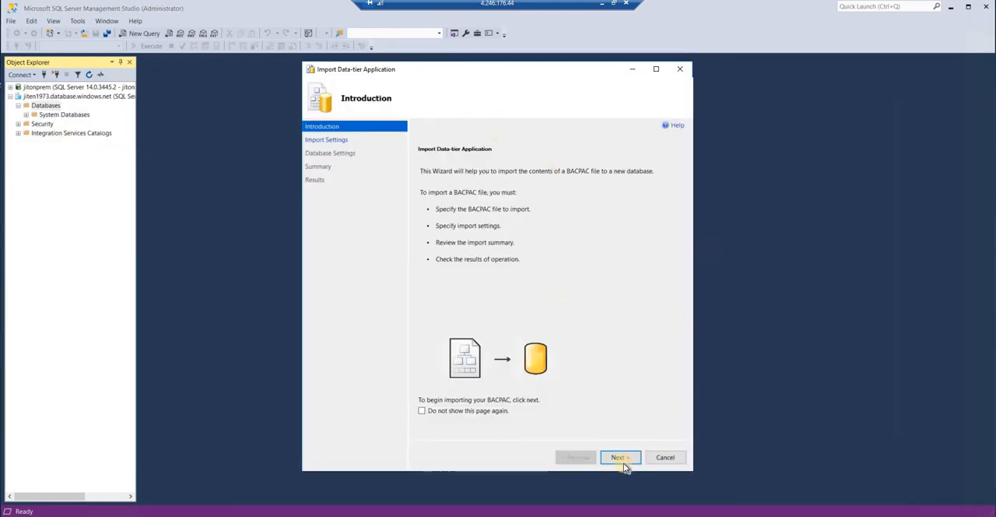
Advance to Import Settings, try Azure storage, then choose Import from local disk.
click(620, 458)
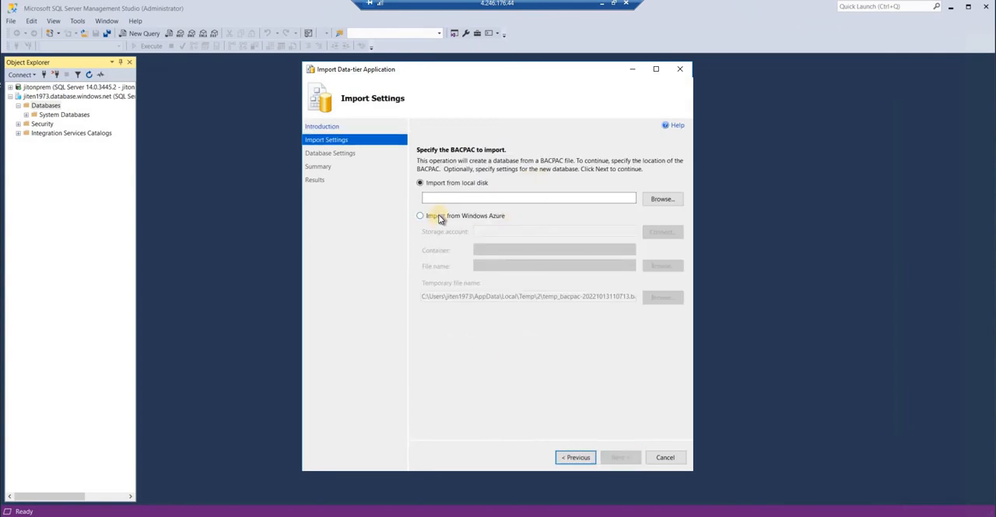
click(421, 215)
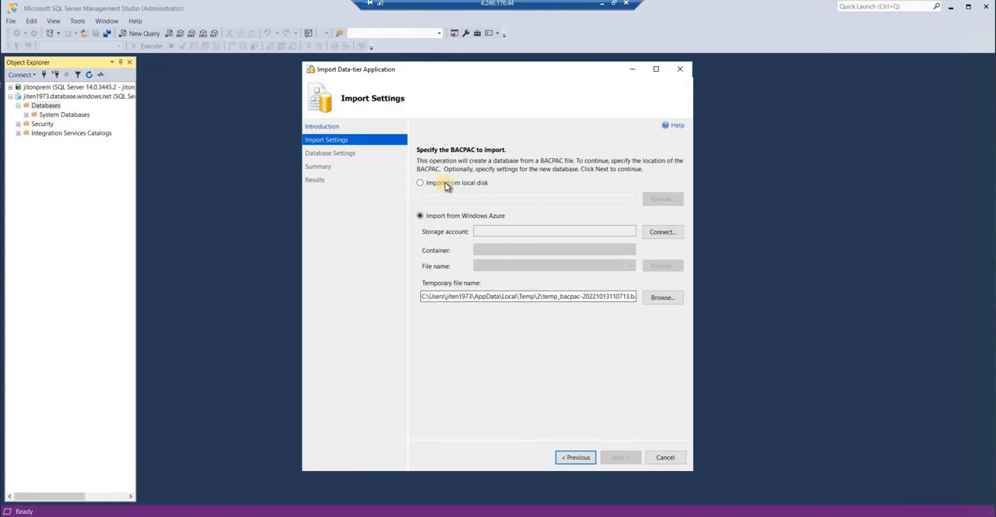
click(420, 182)
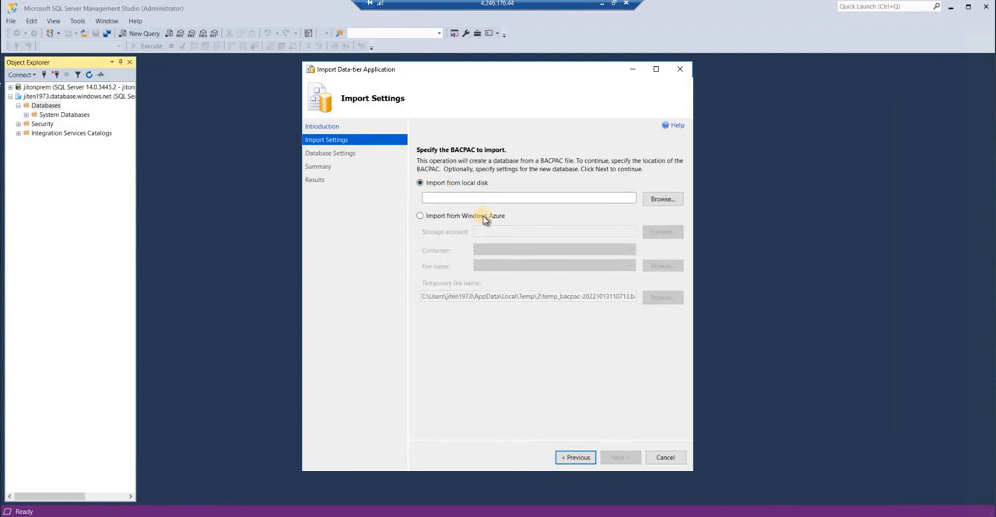
mouse_move(503, 215)
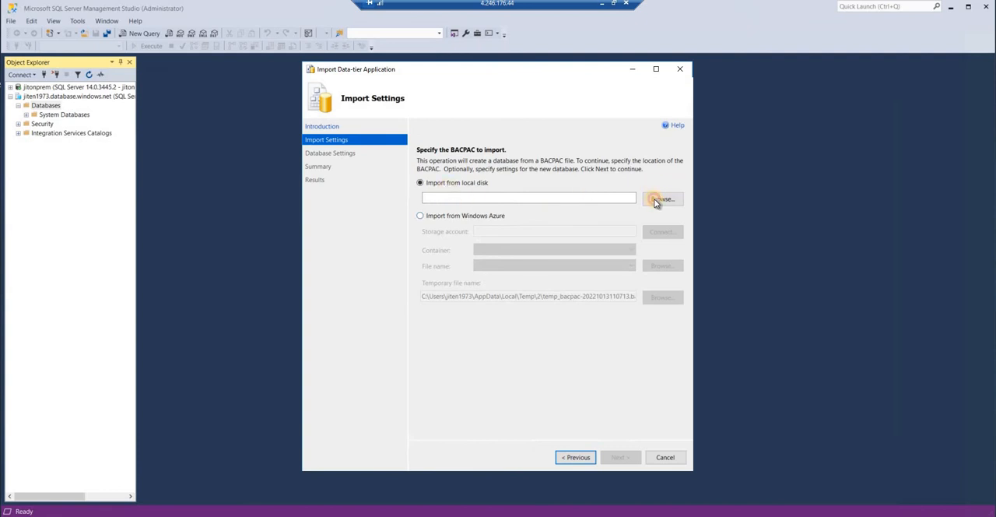
Browse to and select C:\DATABASE\AdventureWorks2012.bacpac as the import file.
click(663, 199)
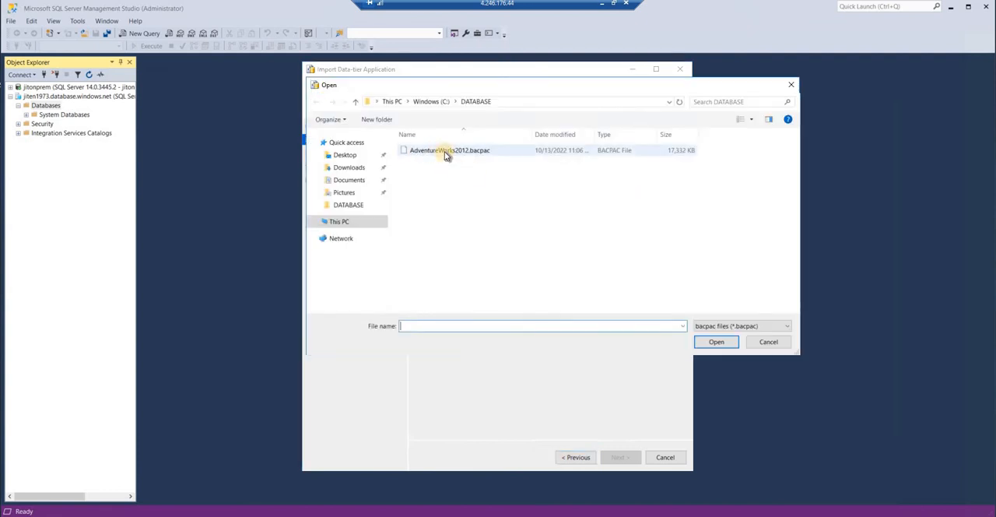
click(449, 150)
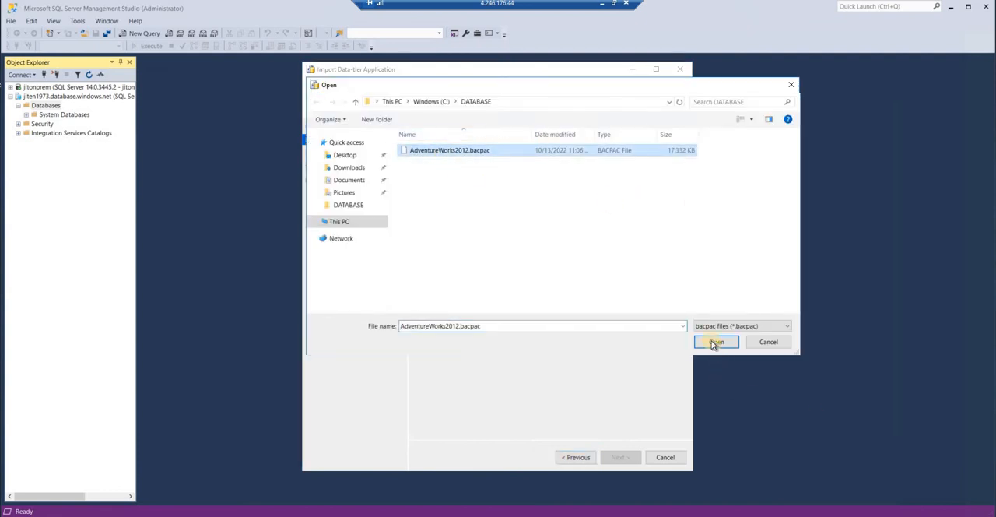
click(714, 342)
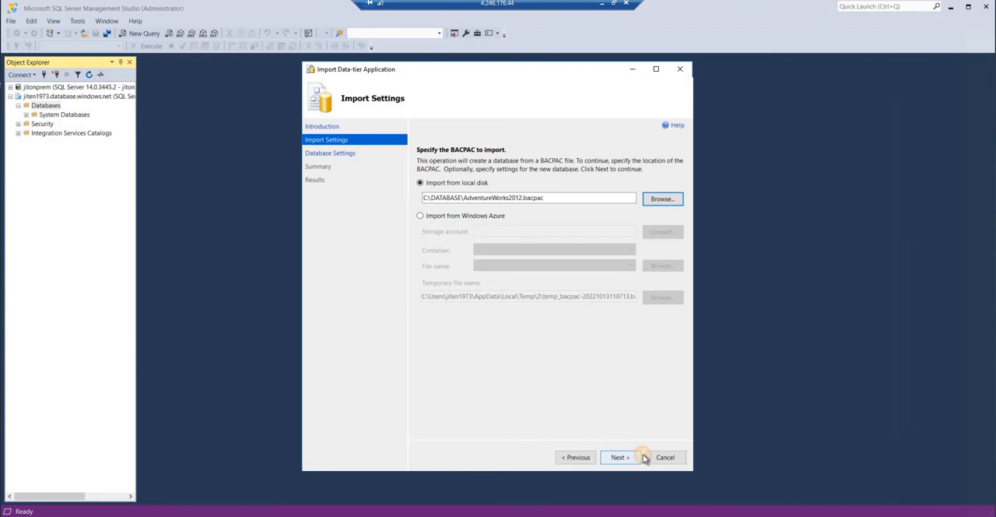
On Database Settings, set the new AdventureWorks2012 database to Basic edition with Basic service objective.
click(619, 457)
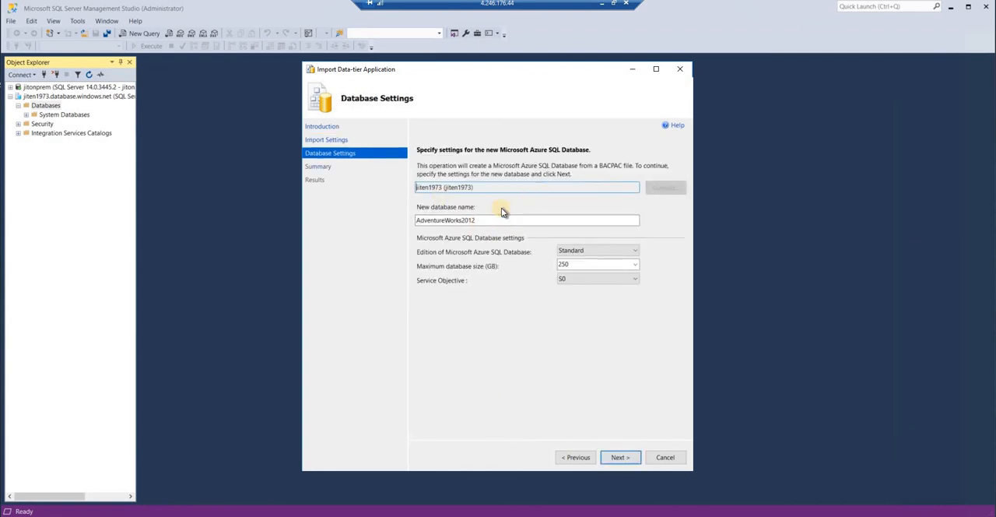
mouse_move(578, 284)
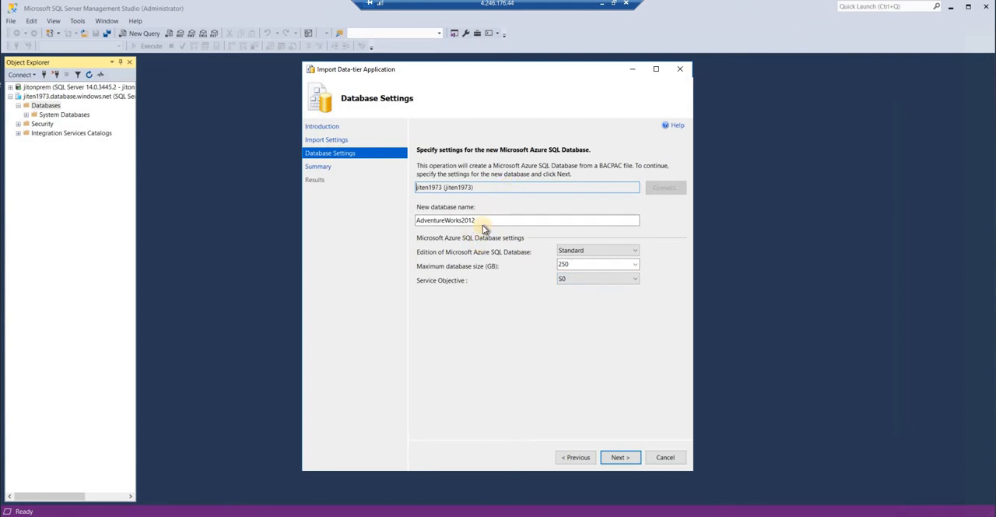
mouse_move(504, 205)
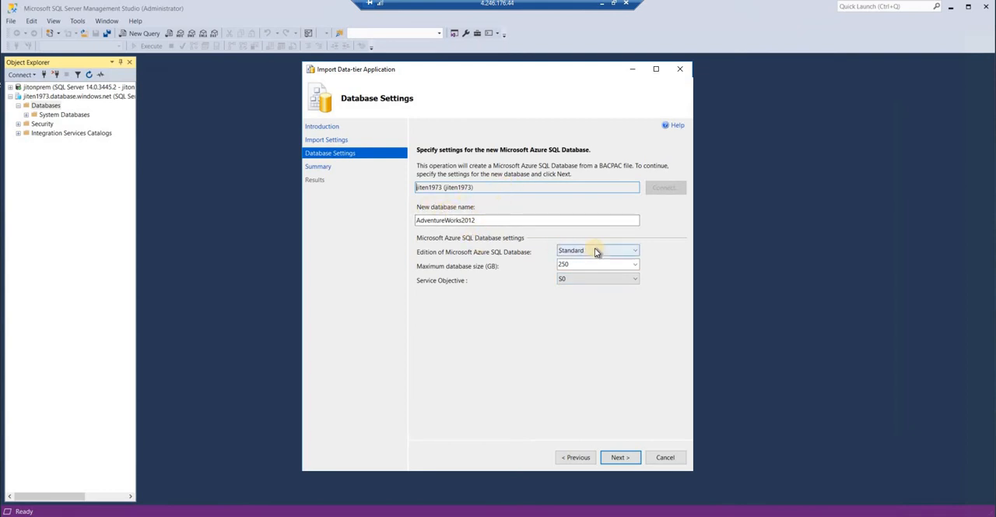
mouse_move(550, 267)
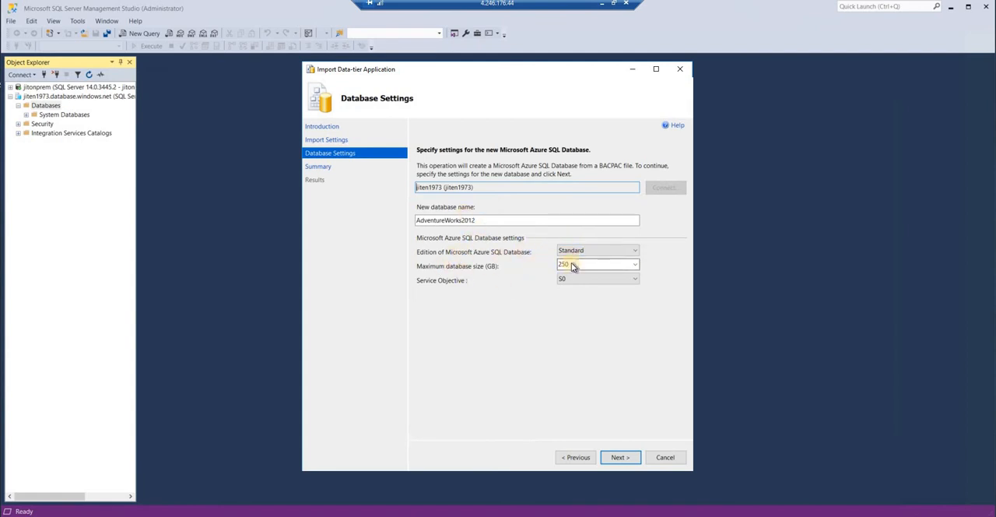
mouse_move(460, 237)
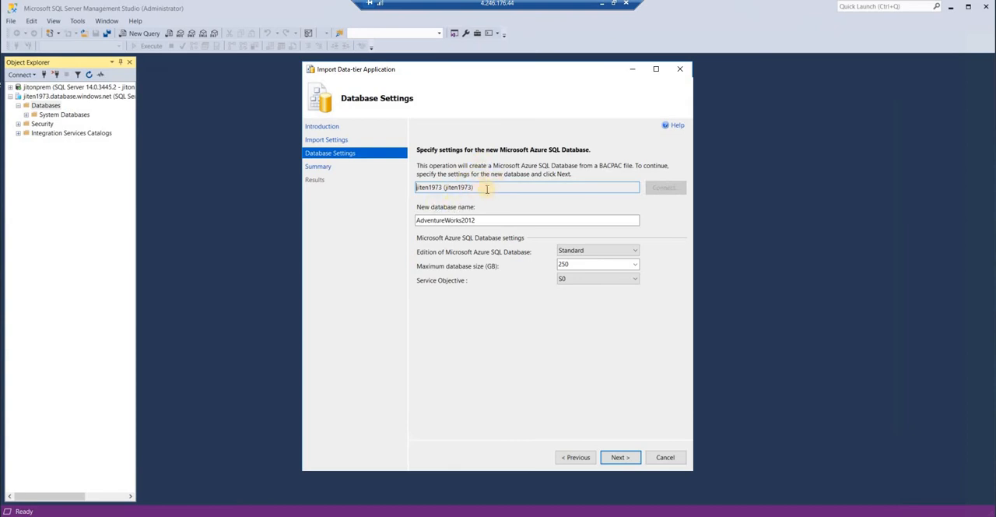
mouse_move(635, 176)
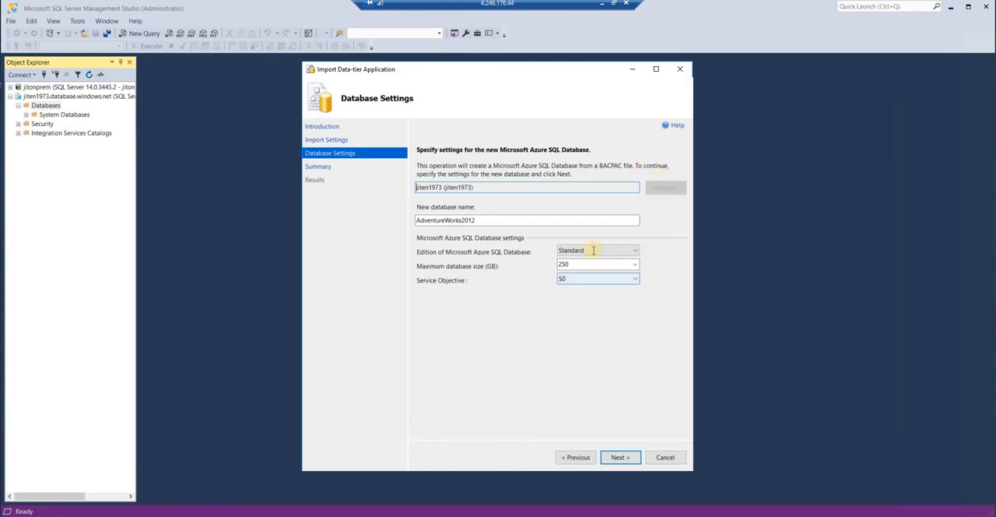
click(633, 249)
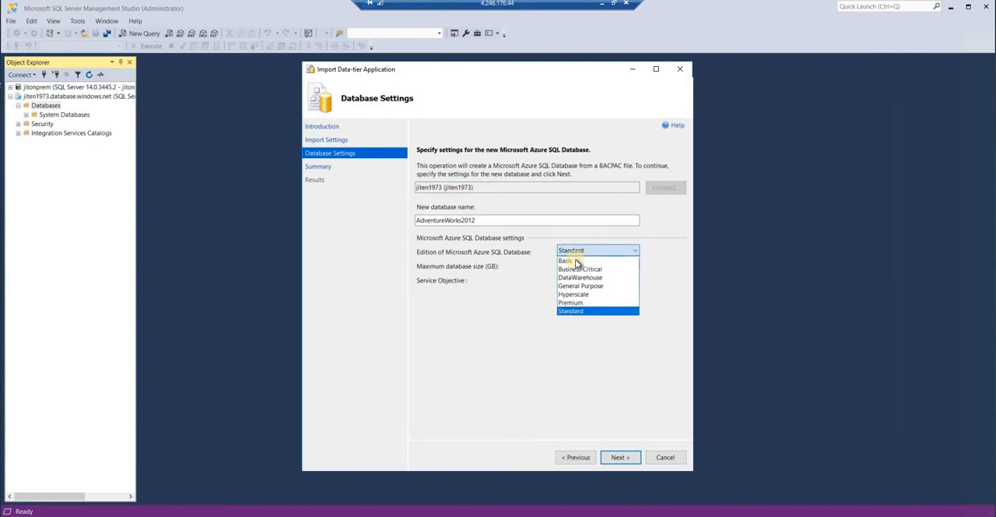
click(563, 260)
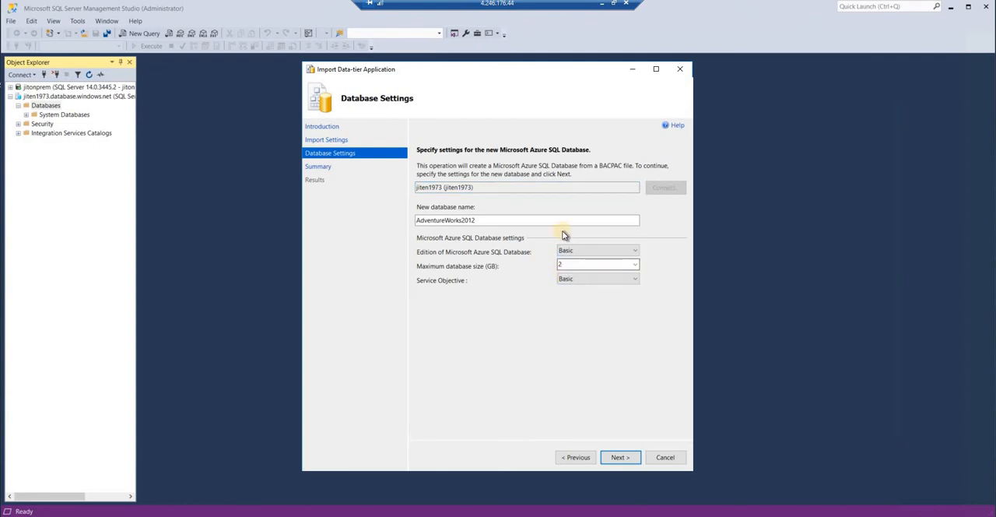
mouse_move(401, 279)
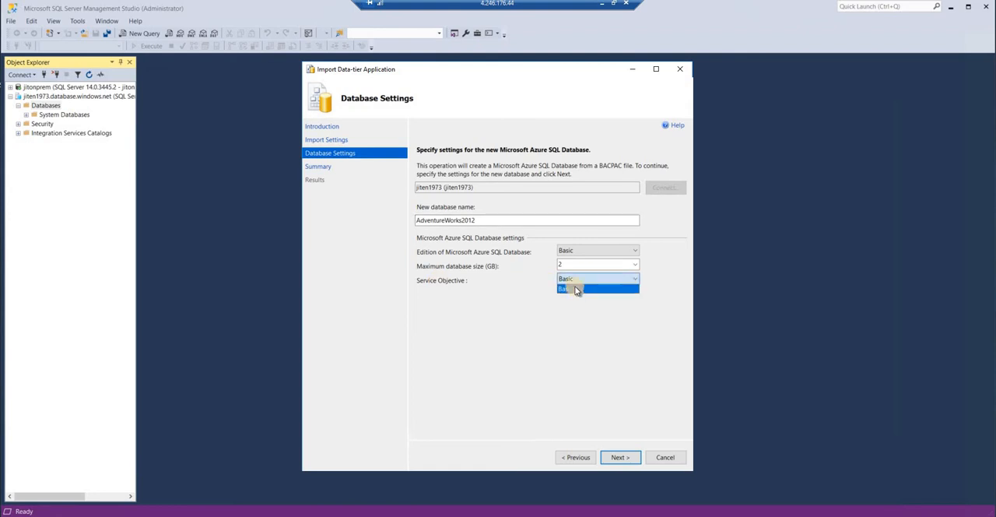
click(597, 288)
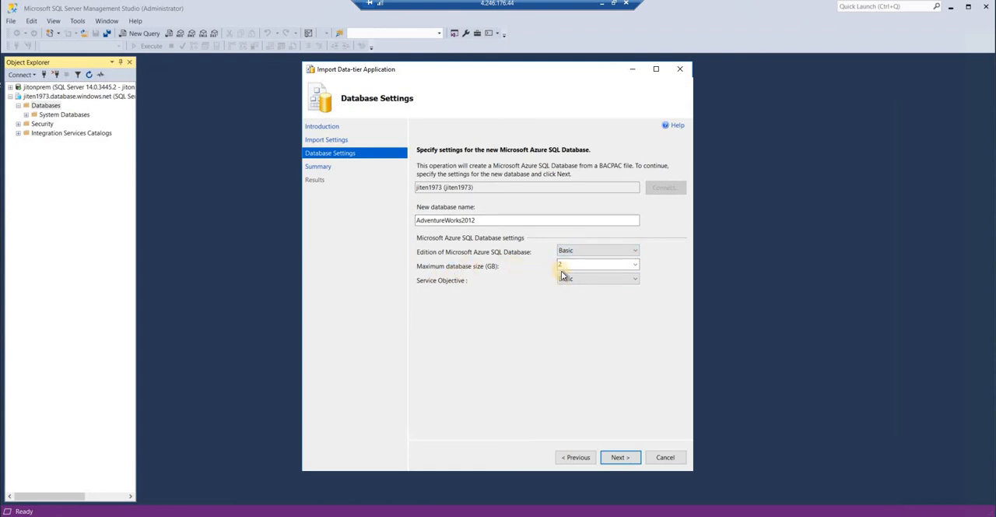
click(594, 265)
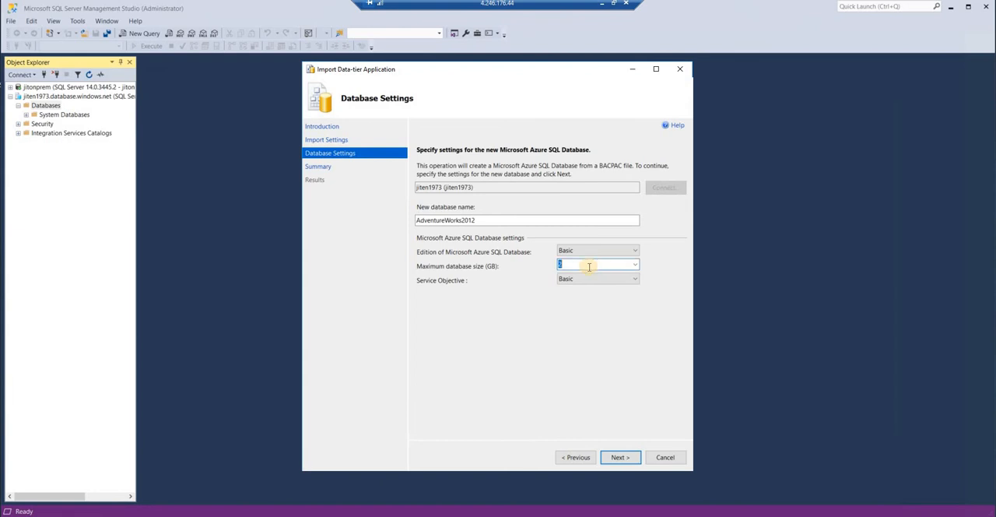
mouse_move(474, 289)
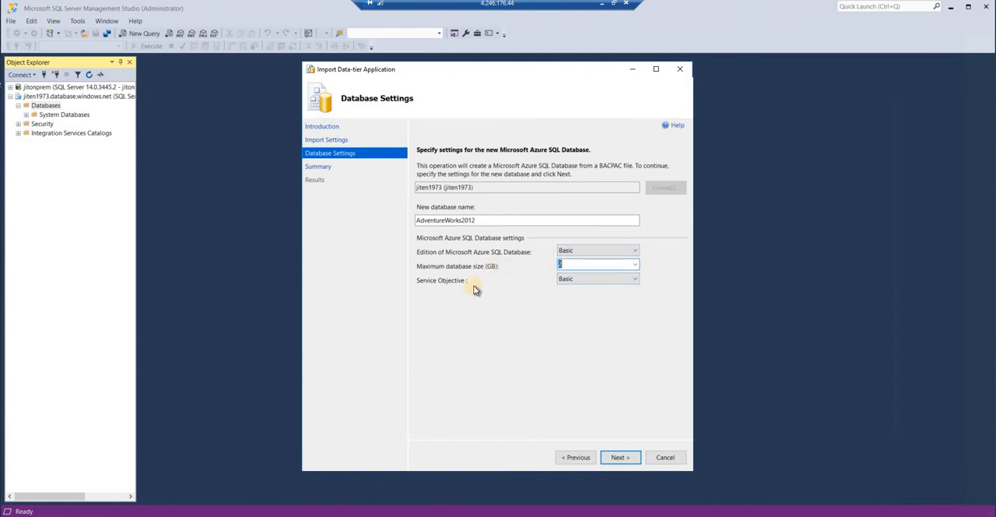
mouse_move(579, 299)
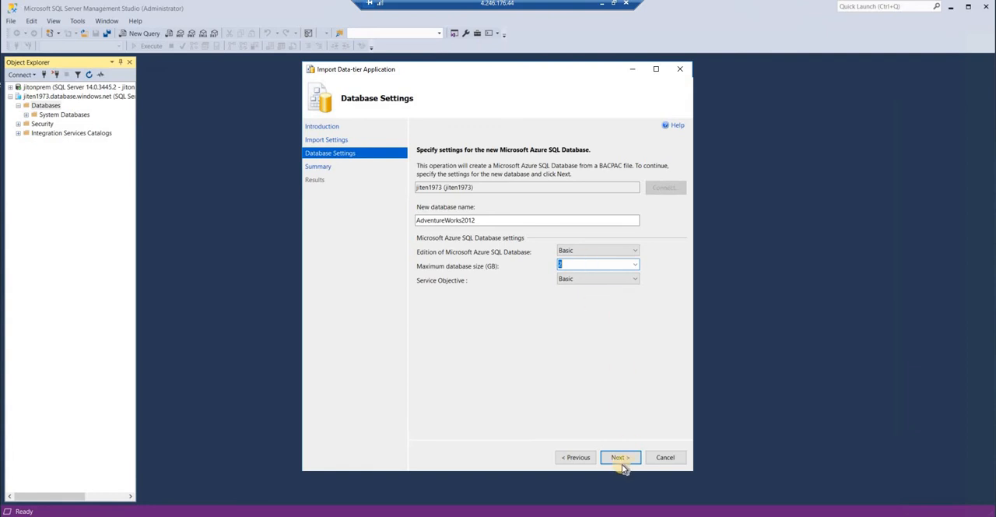
Review the import summary and finish to start the BACPAC import.
click(620, 457)
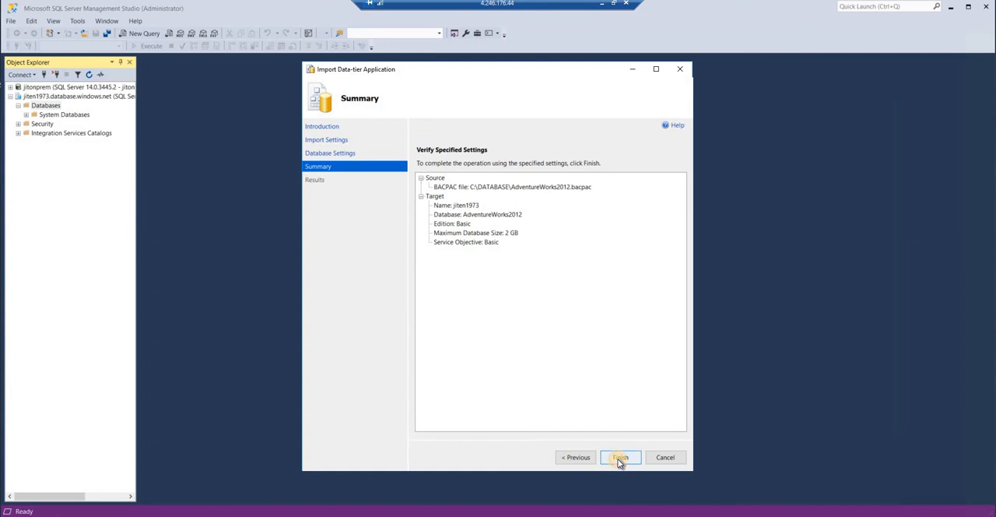
click(619, 457)
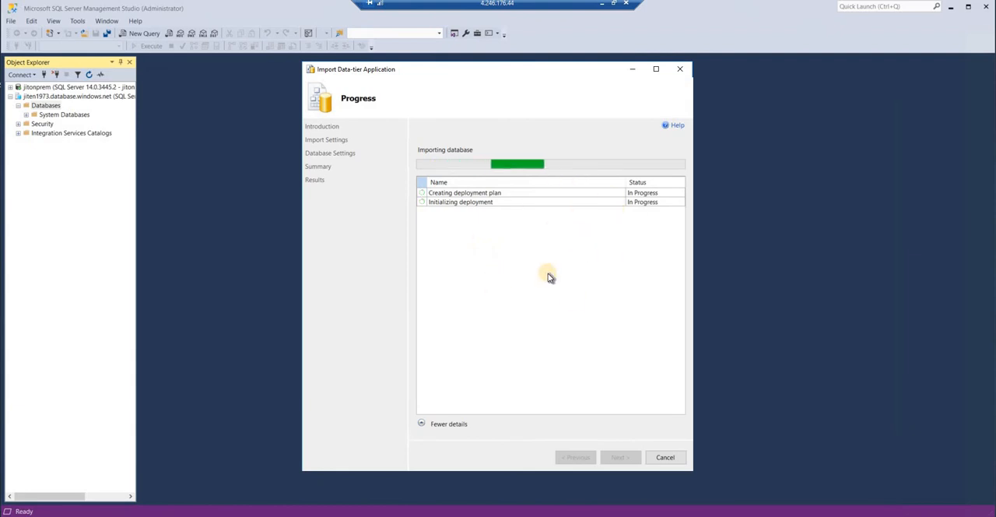
mouse_move(585, 258)
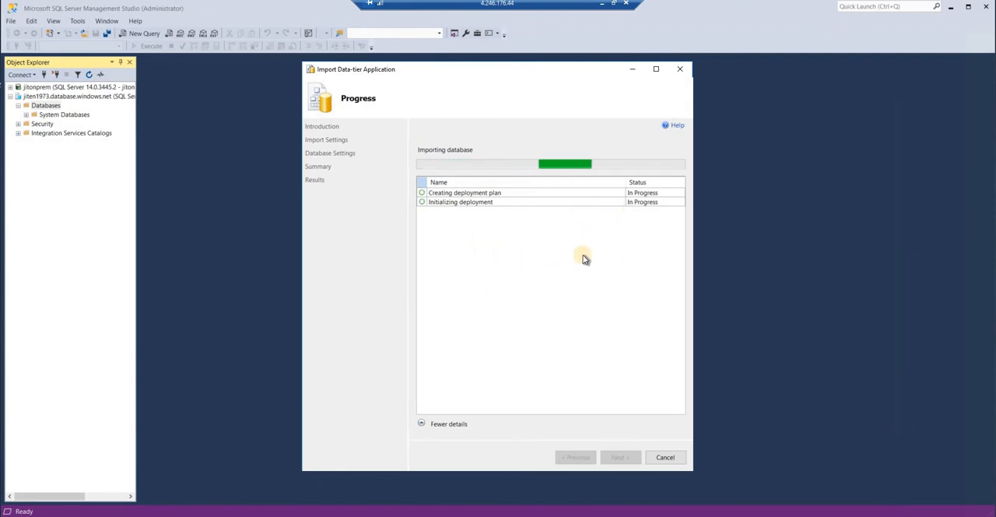
mouse_move(557, 230)
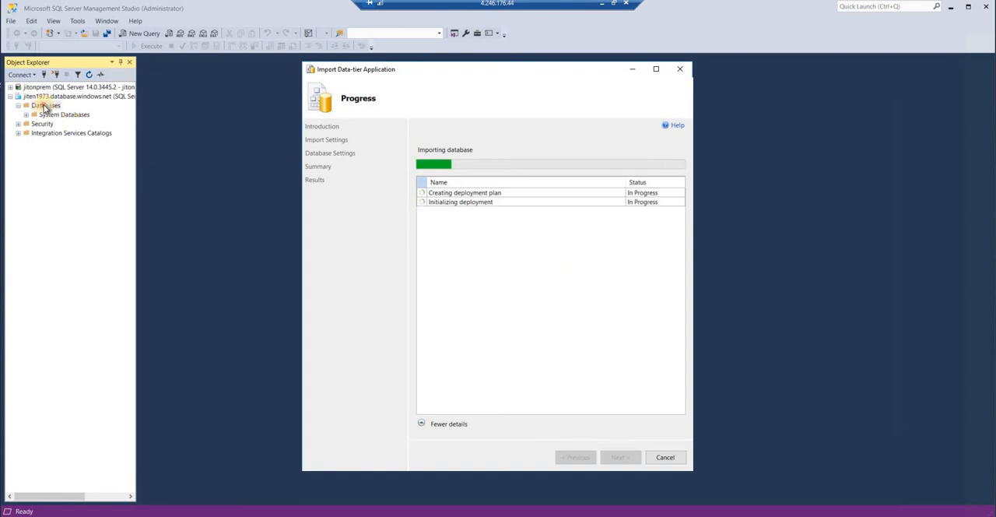
Refresh the Azure server's Databases node while the import progresses.
right_click(44, 105)
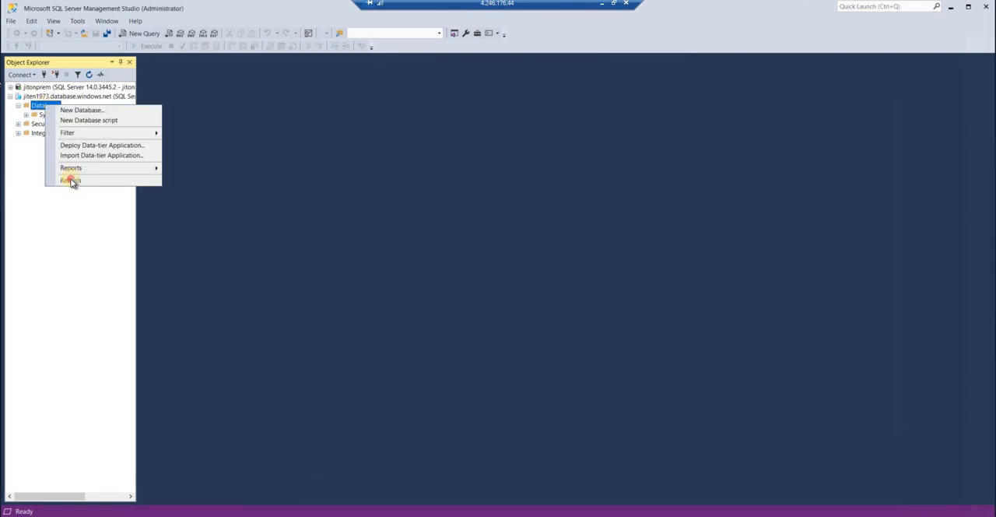
click(68, 180)
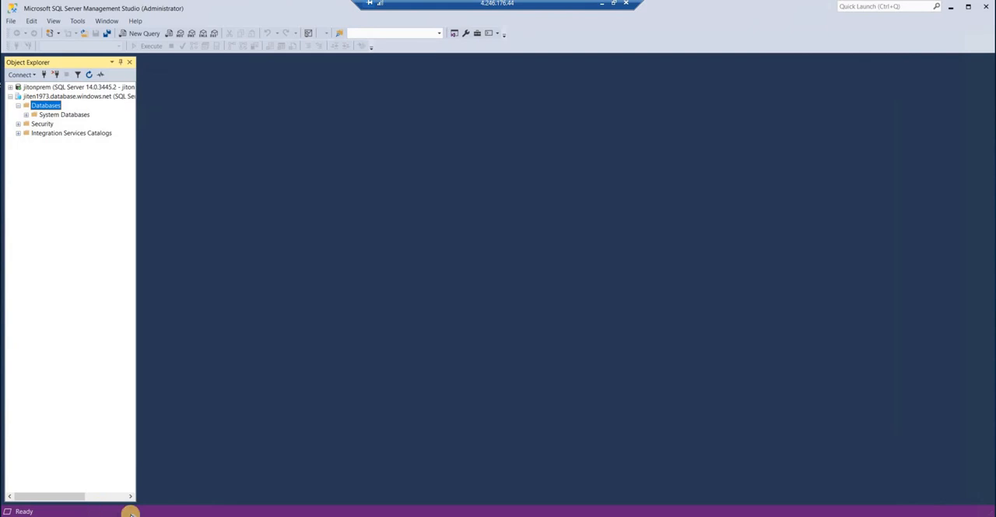
mouse_move(182, 428)
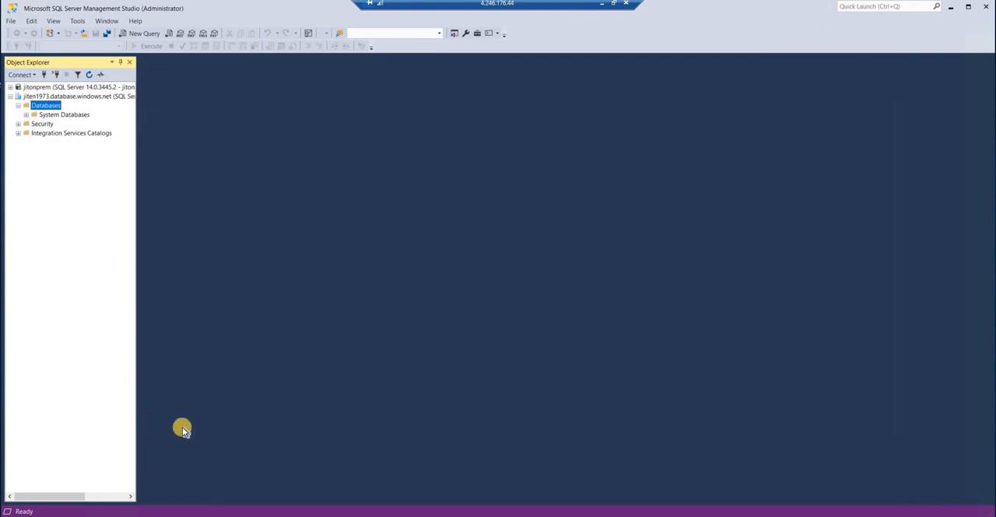
mouse_move(188, 501)
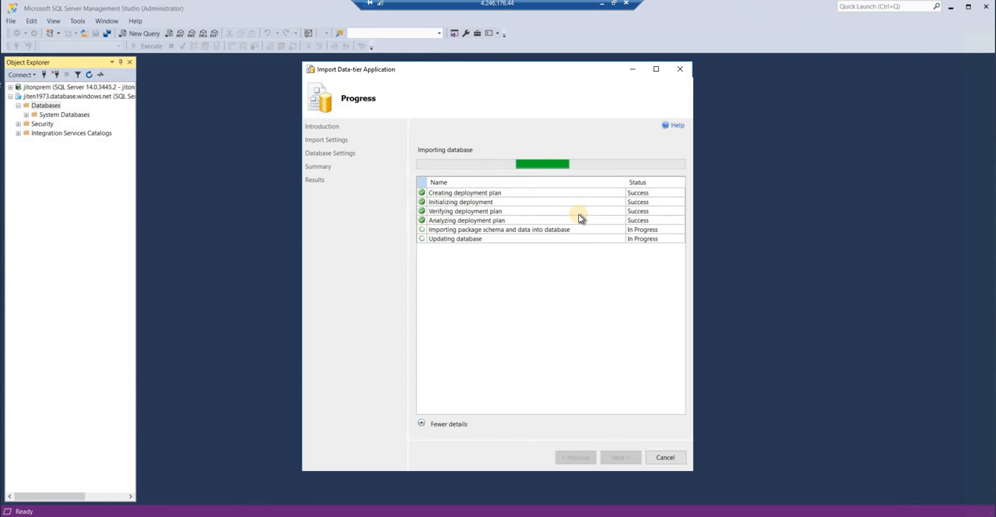
mouse_move(719, 172)
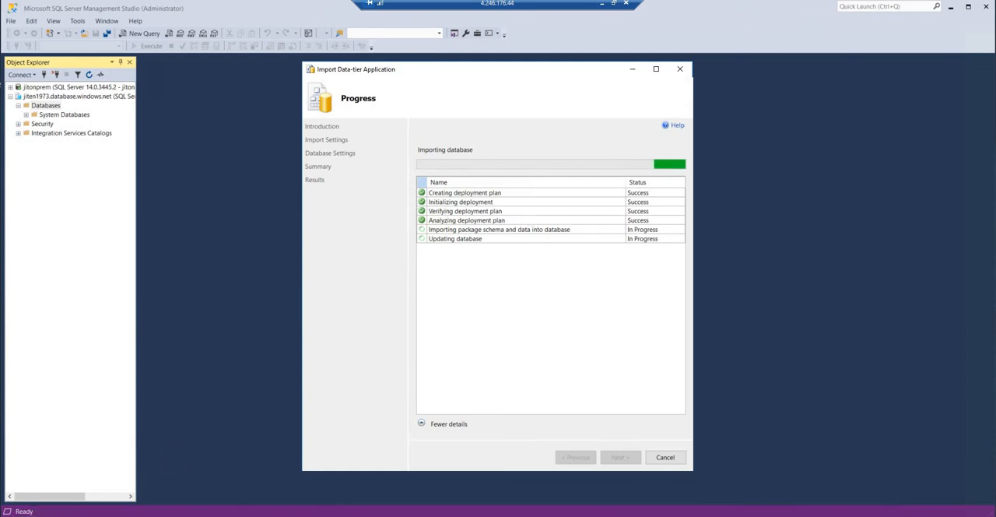
mouse_move(436, 364)
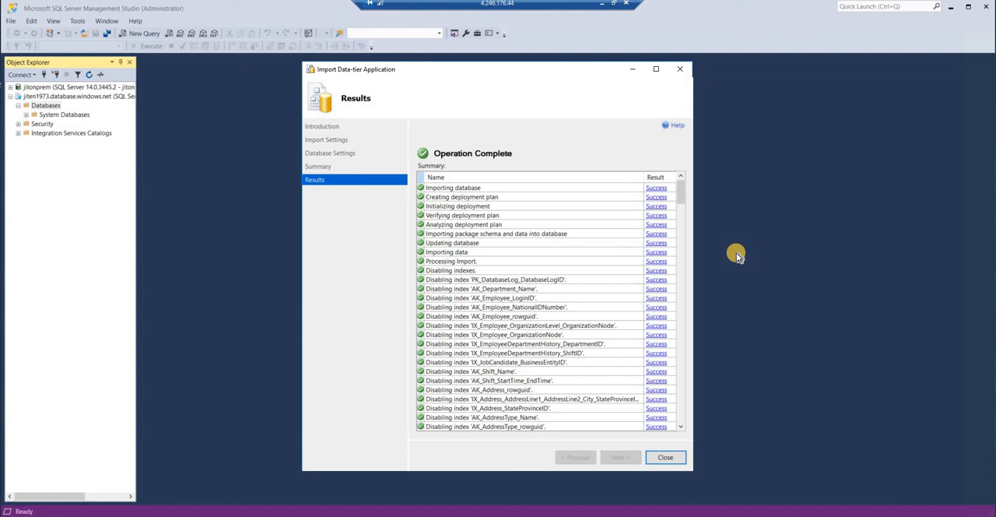
mouse_move(470, 203)
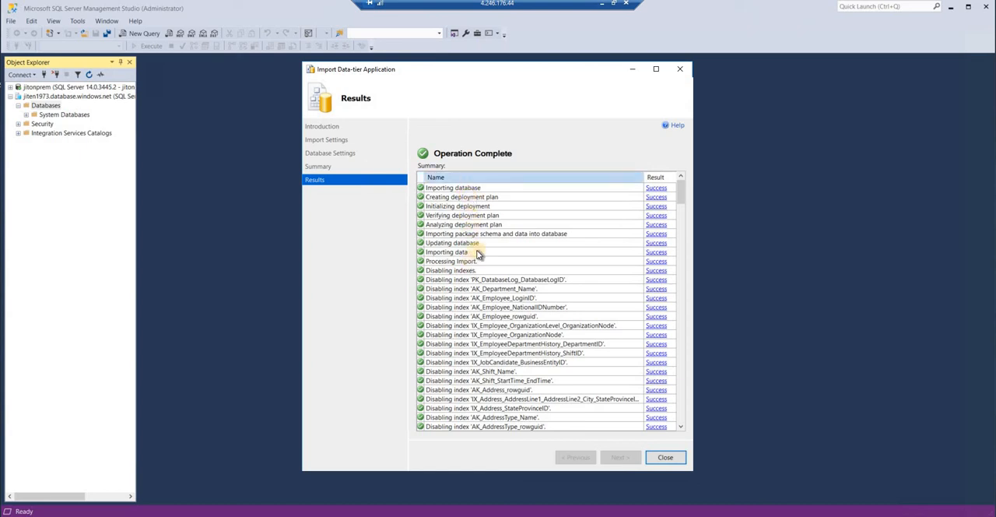
mouse_move(467, 269)
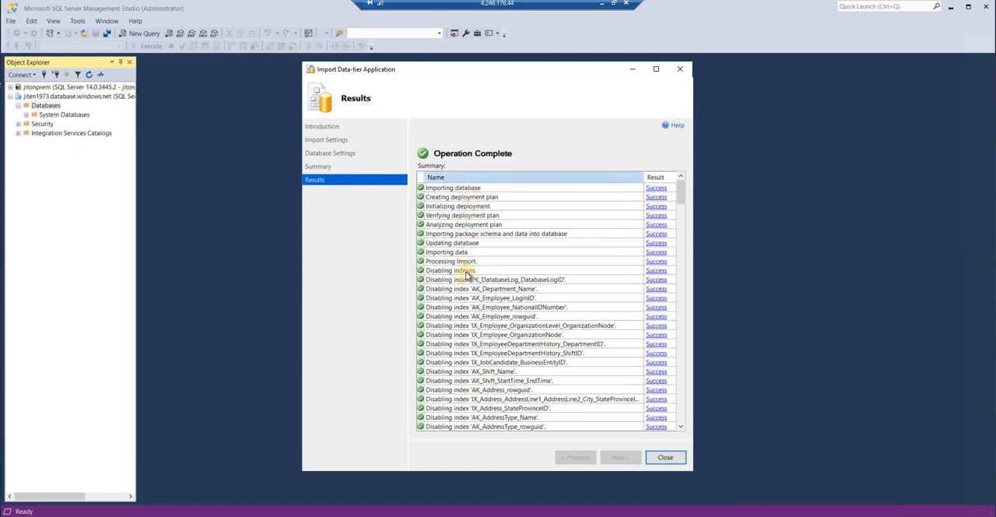
mouse_move(671, 445)
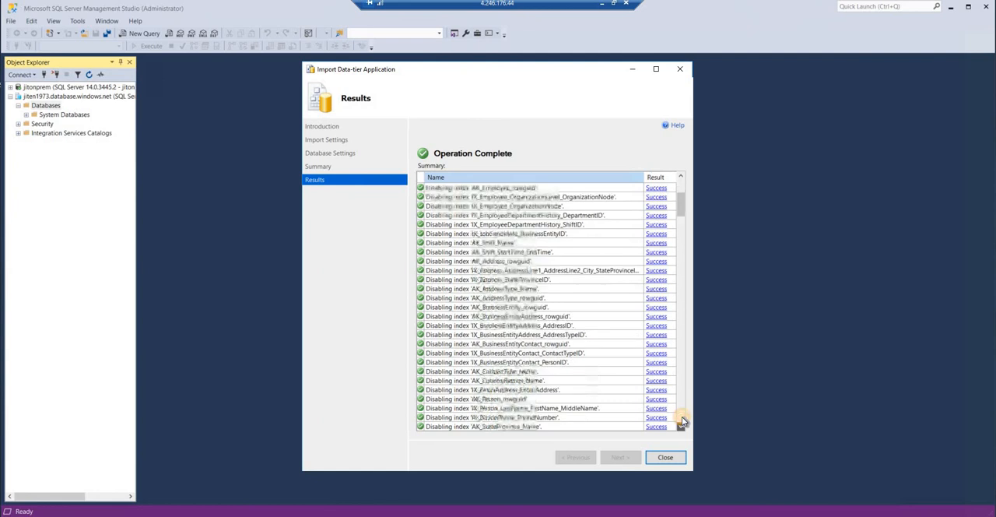
Scroll the Results summary to confirm index disabling and enabling steps show Success.
scroll(down, 3)
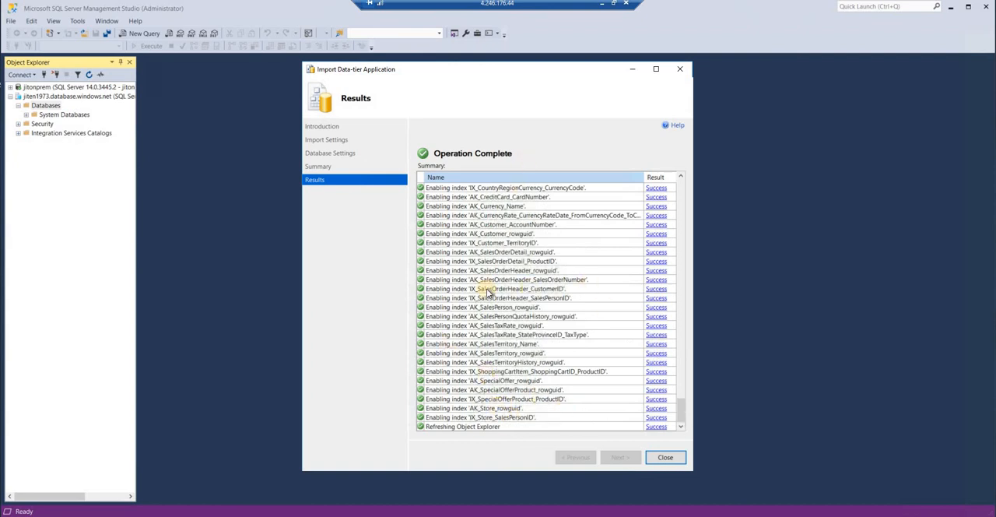
mouse_move(593, 353)
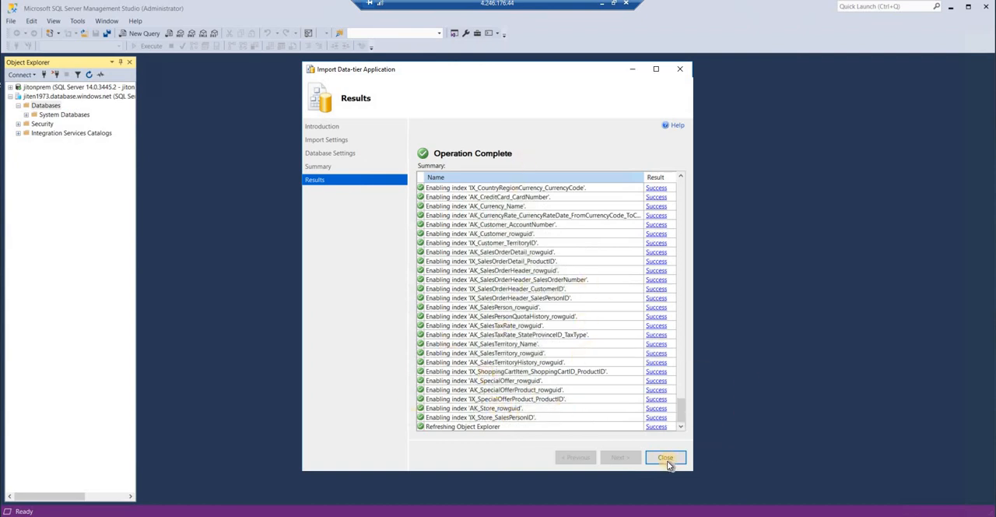
Close the import wizard and refresh Databases so AdventureWorks2012 appears on the Azure server.
click(666, 458)
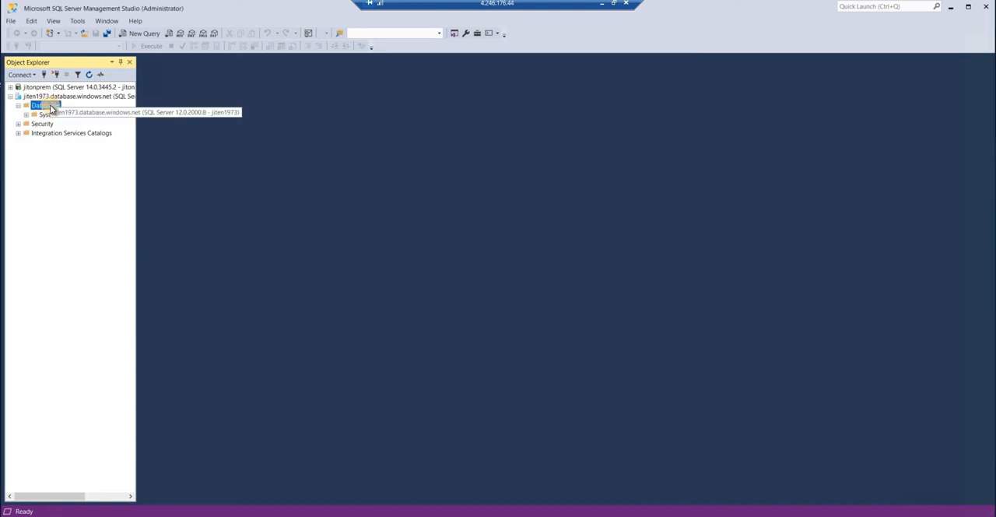
right_click(43, 106)
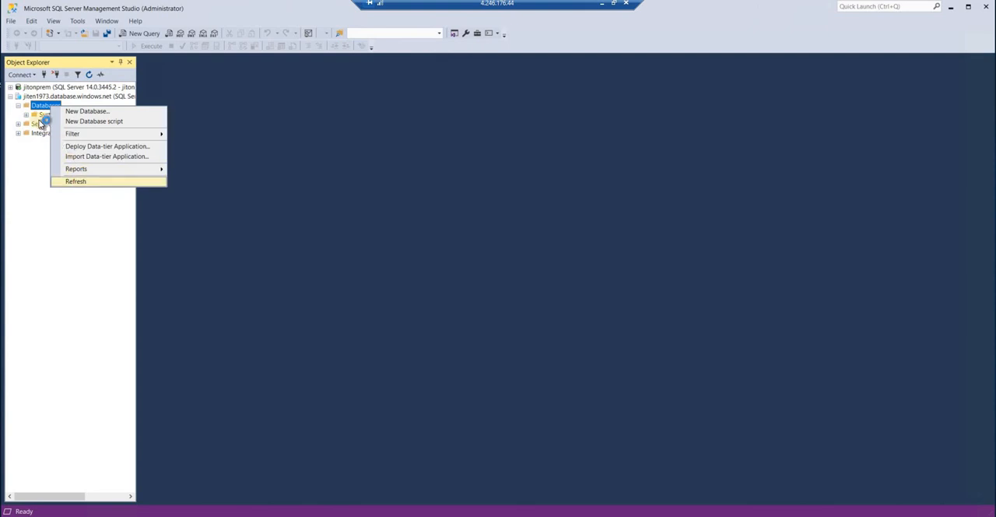
click(75, 180)
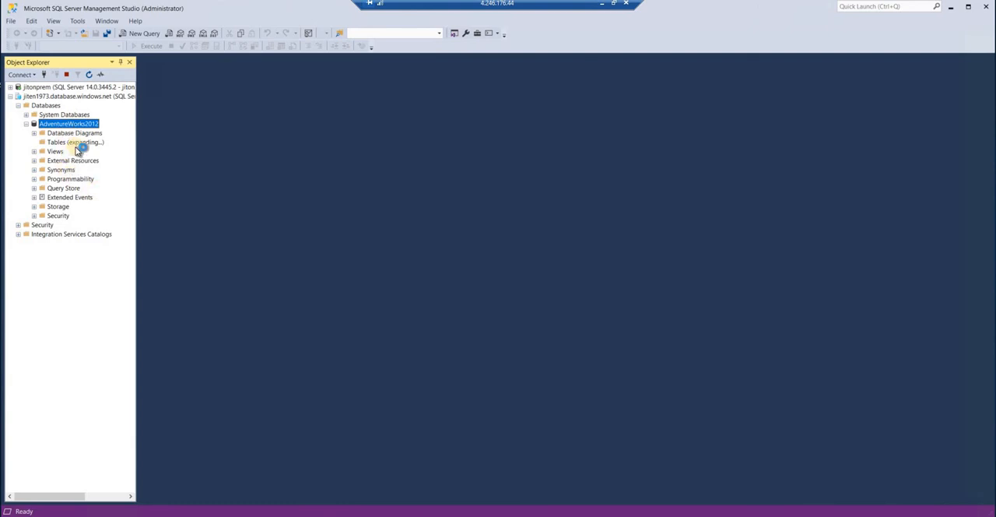
mouse_move(78, 158)
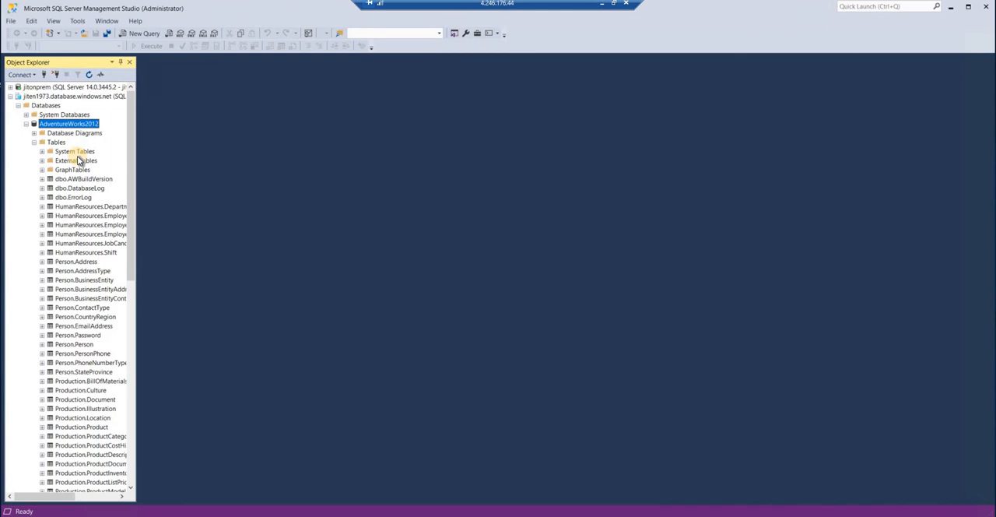
mouse_move(77, 299)
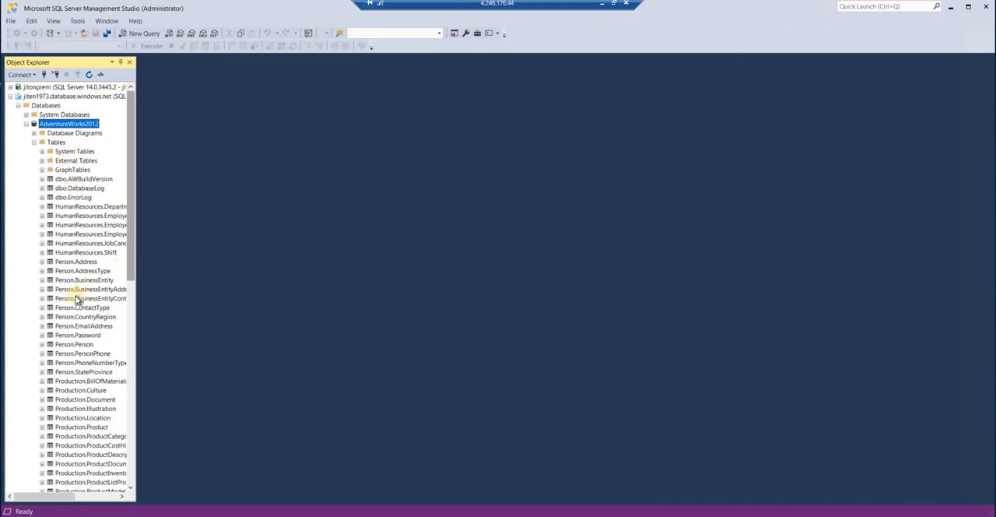
Browse the AdventureWorks2012 table list, including Person.Address and Production.Product.
scroll(down, 3)
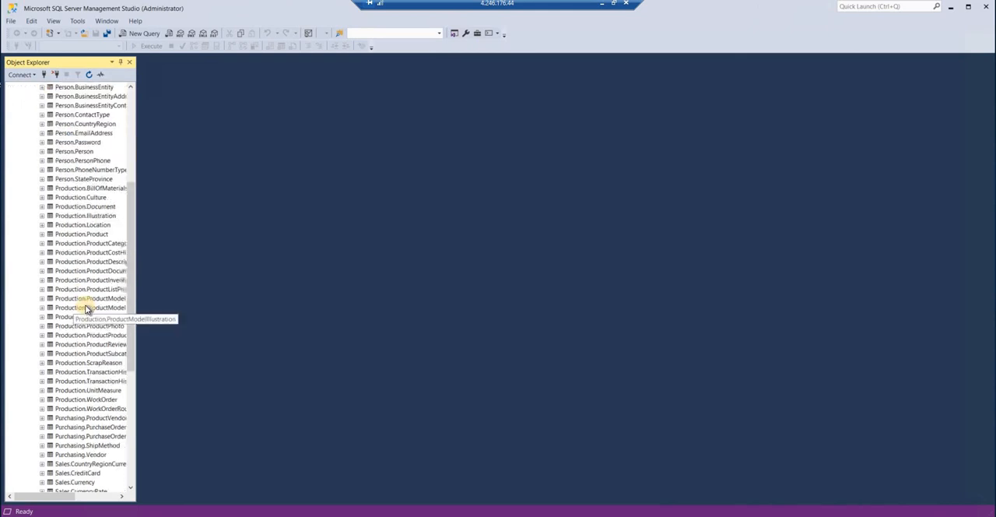
scroll(up, 3)
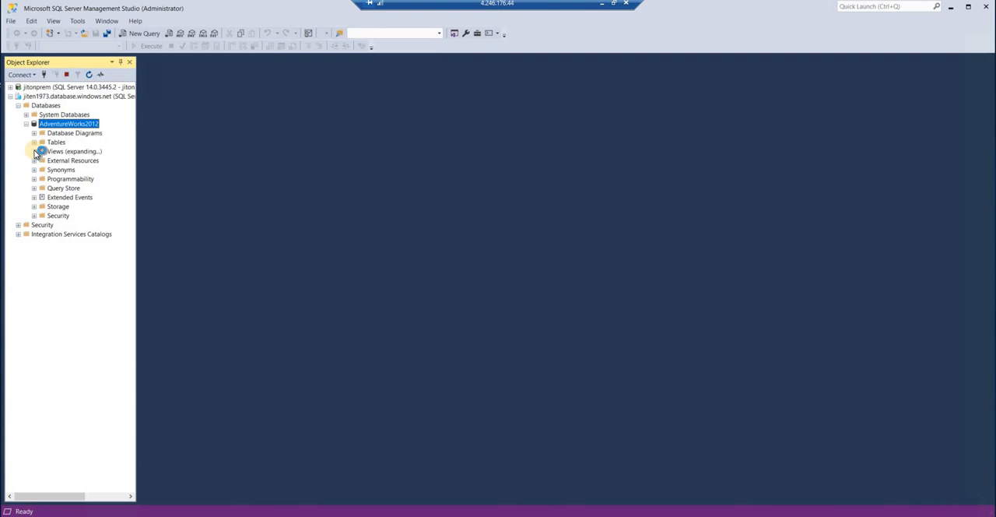
Check AdventureWorks2012's Views and its Stored Procedures such as dbo.uspLogError under Programmability.
click(34, 151)
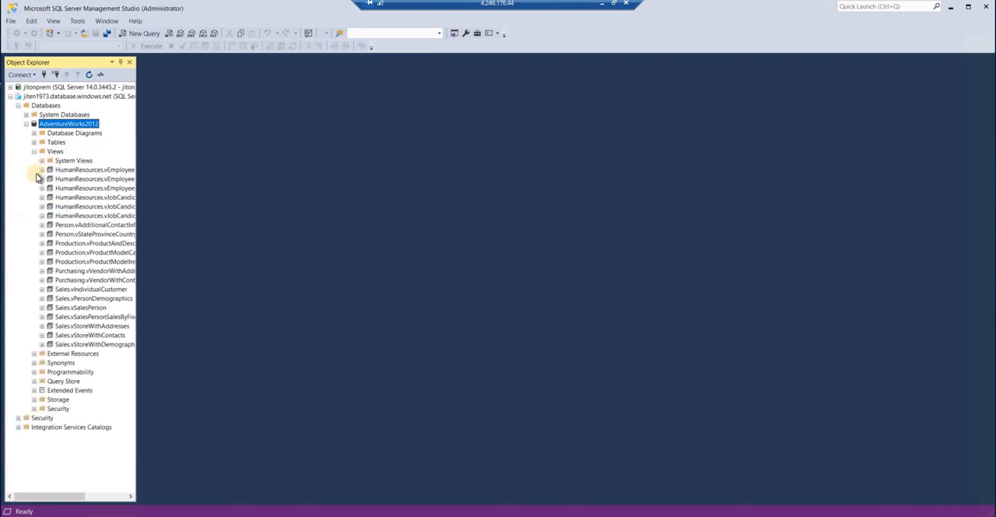
click(40, 151)
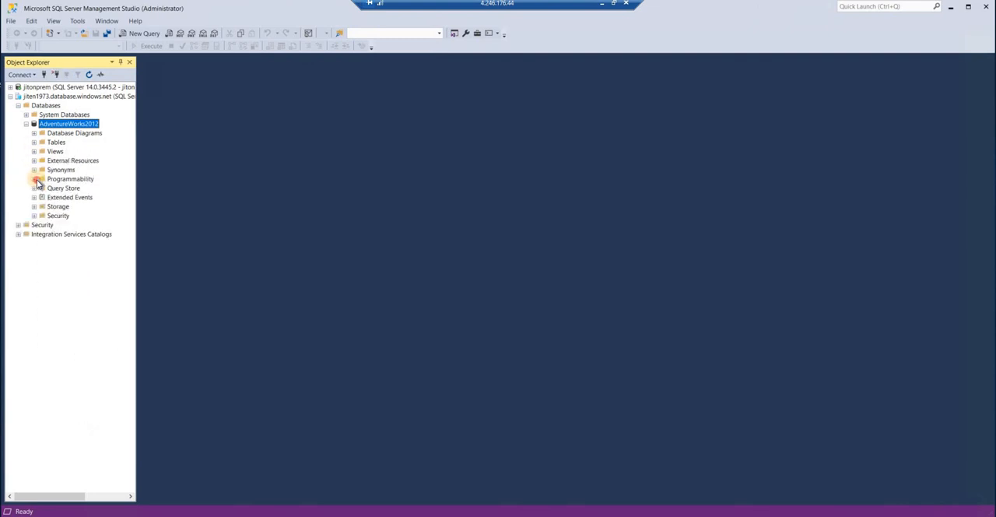
click(34, 177)
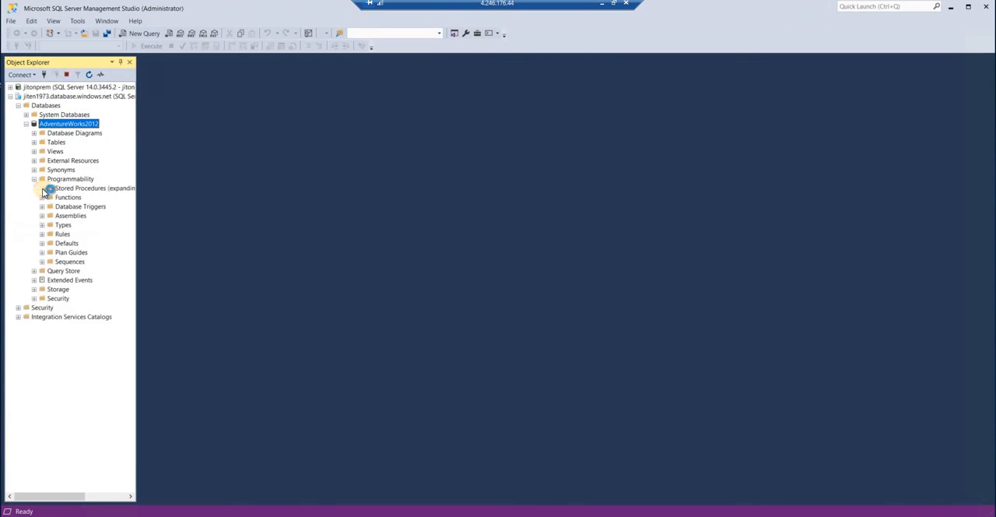
click(42, 187)
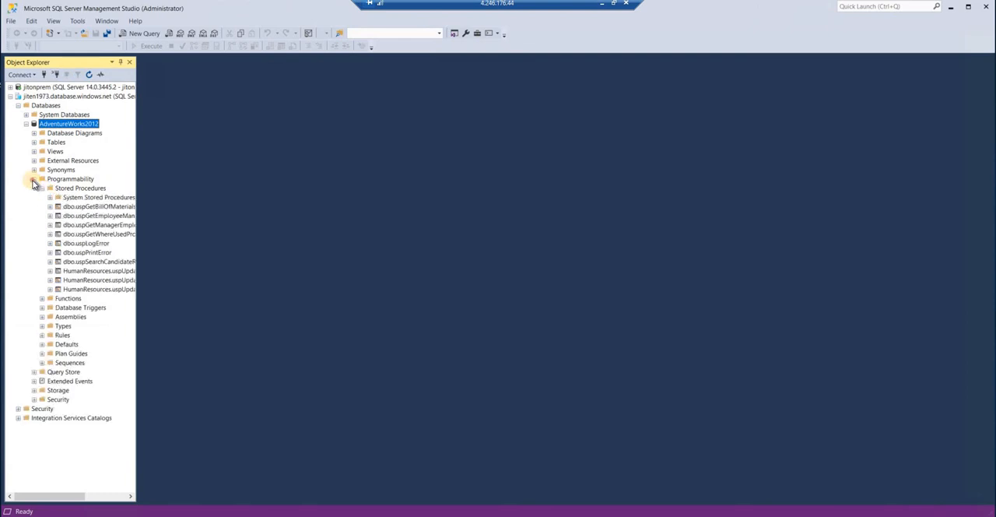
click(34, 177)
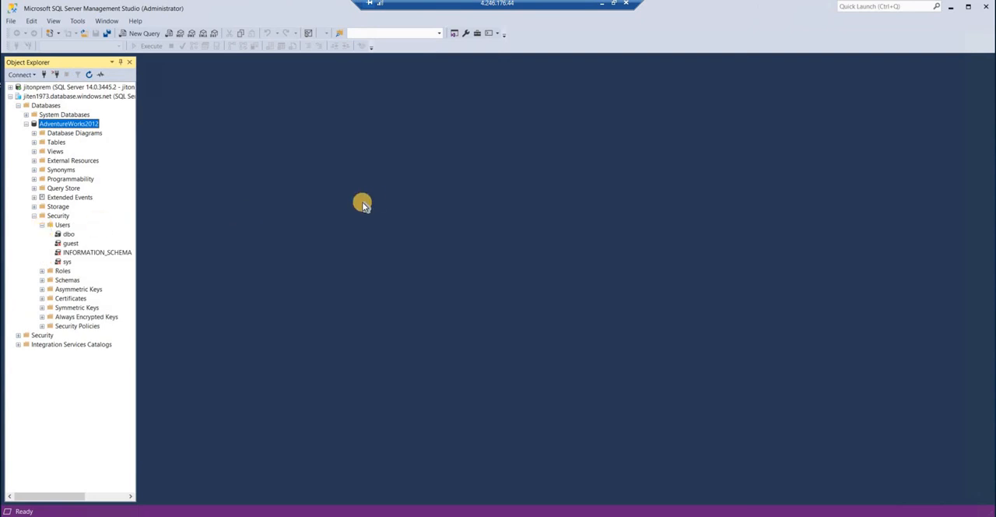
mouse_move(369, 201)
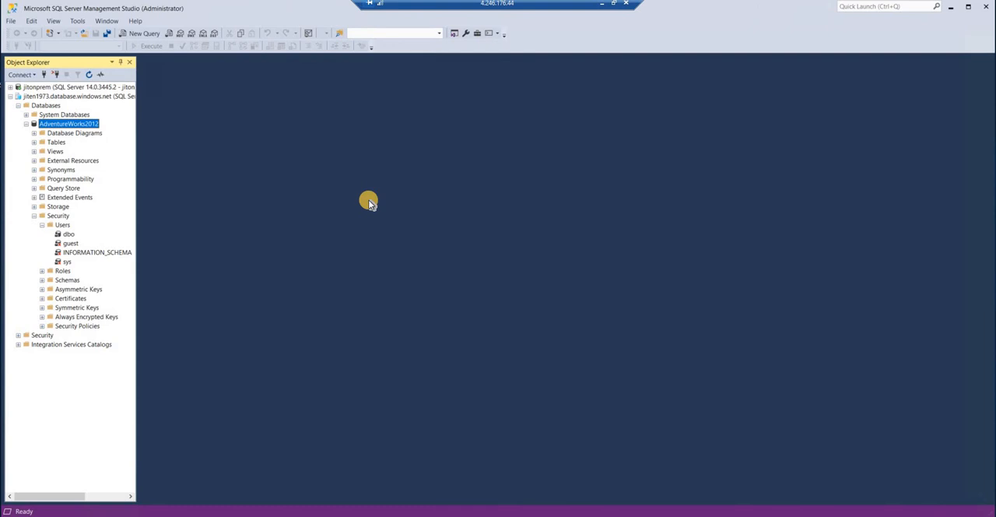
mouse_move(408, 345)
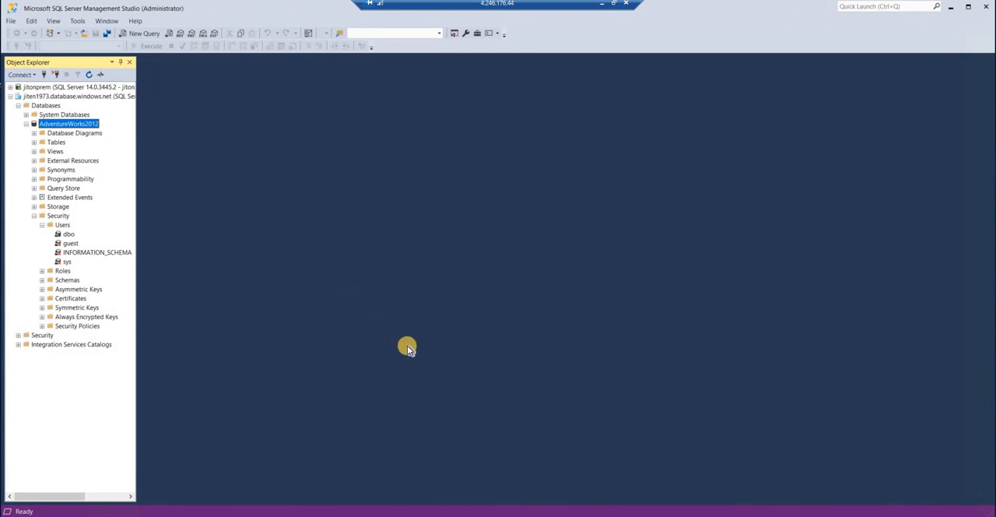
mouse_move(389, 336)
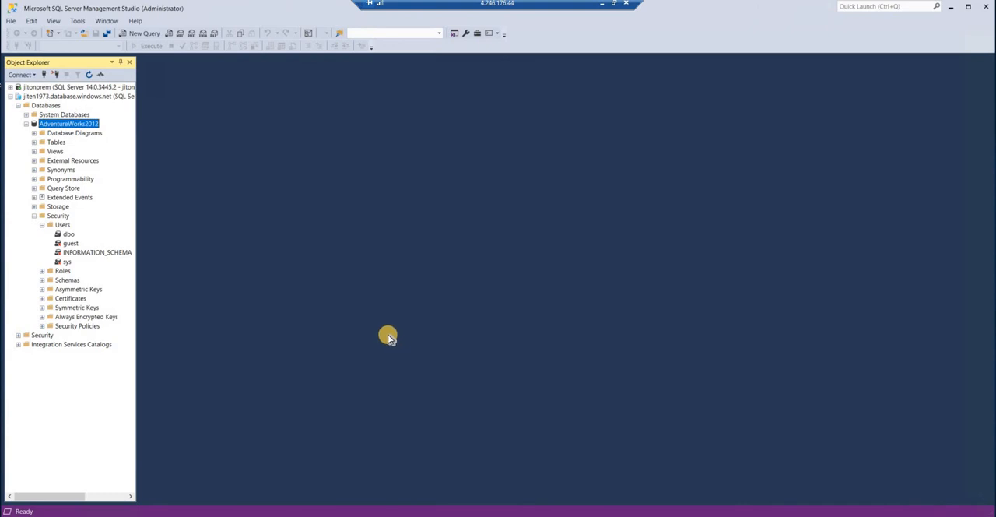
mouse_move(383, 336)
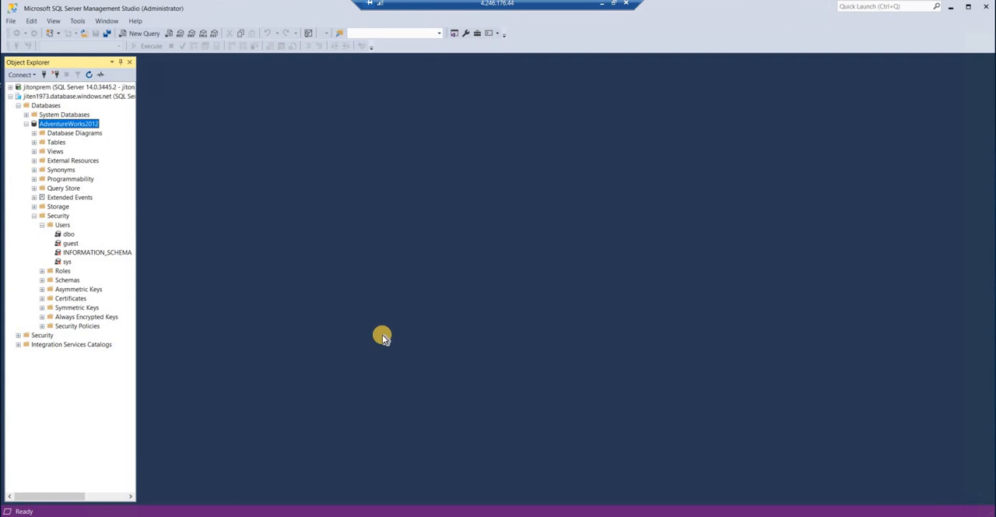